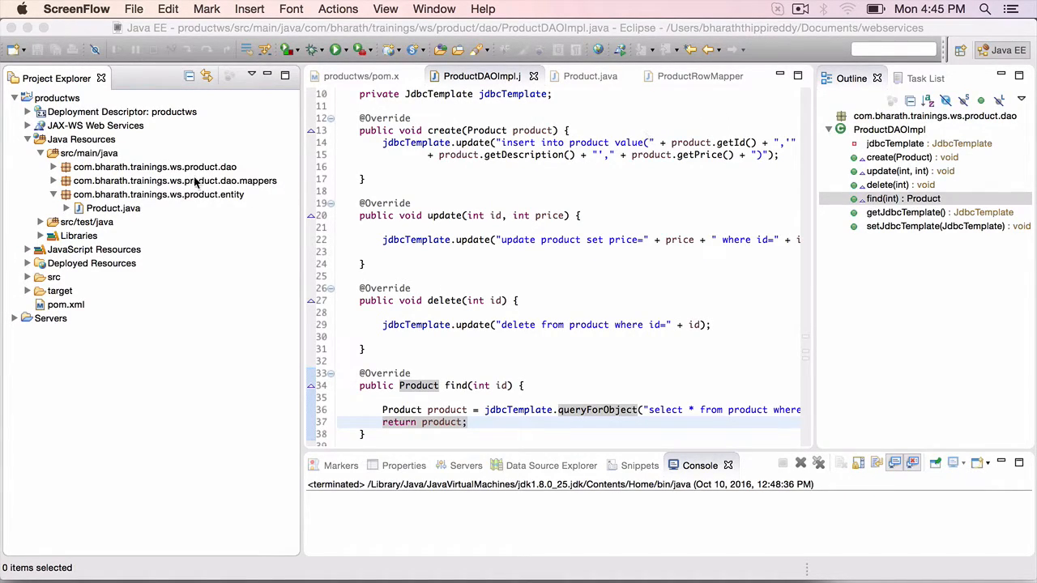
{"action": "mouse_move", "coordinate": [210, 182]}
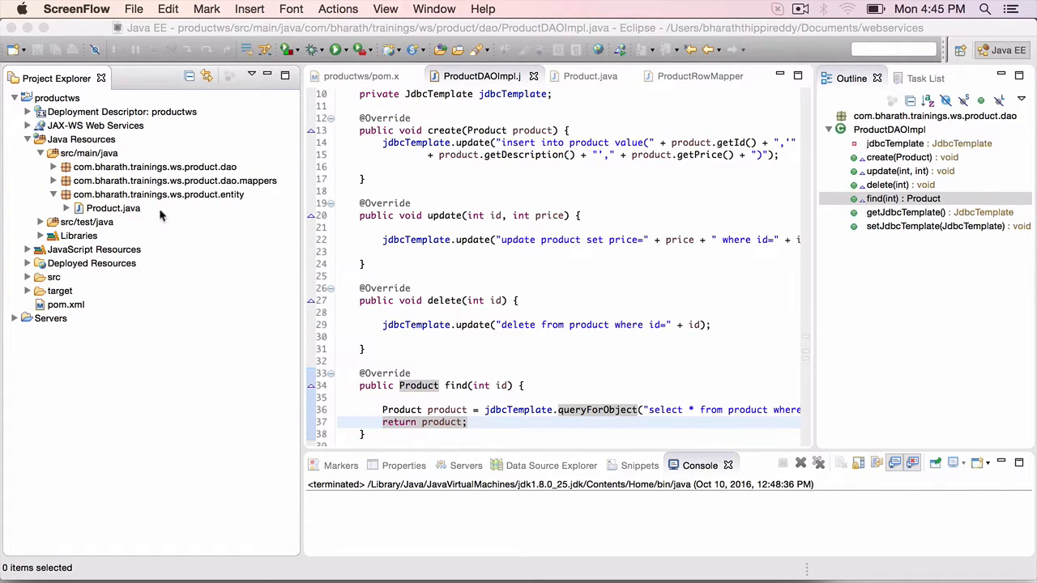
Step: Expand productws src/main/webapp/WEB-INF and select dbcontext.xml in Project Explorer
{"action": "left_click", "coordinate": [54, 277]}
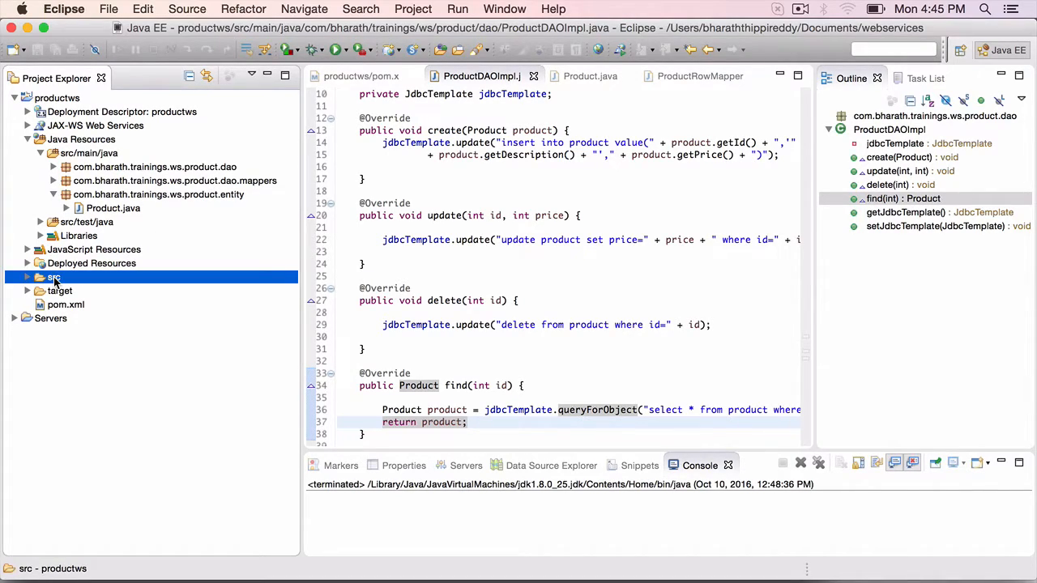
{"action": "left_click", "coordinate": [29, 277]}
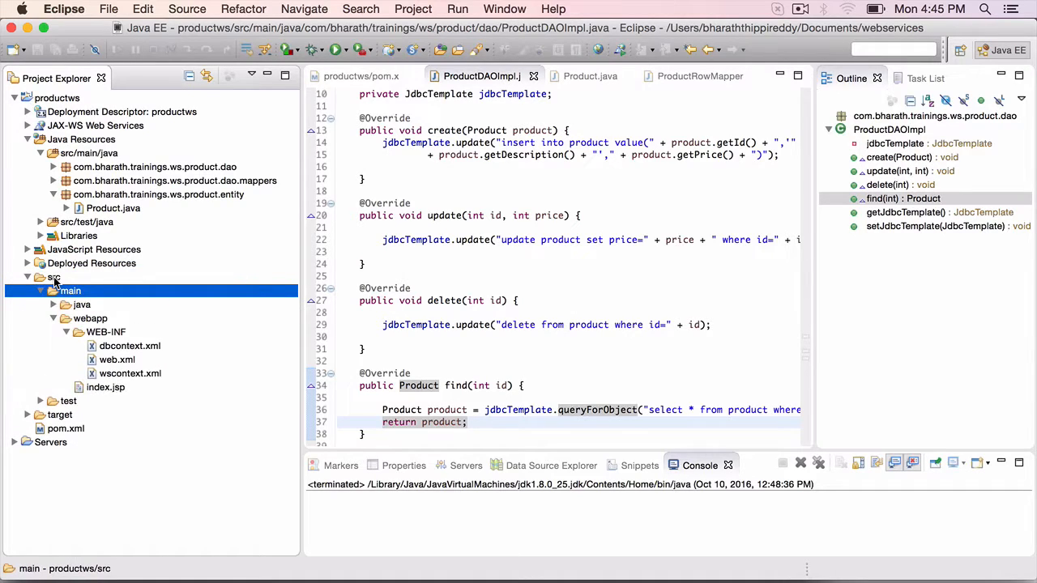
{"action": "left_click", "coordinate": [105, 333]}
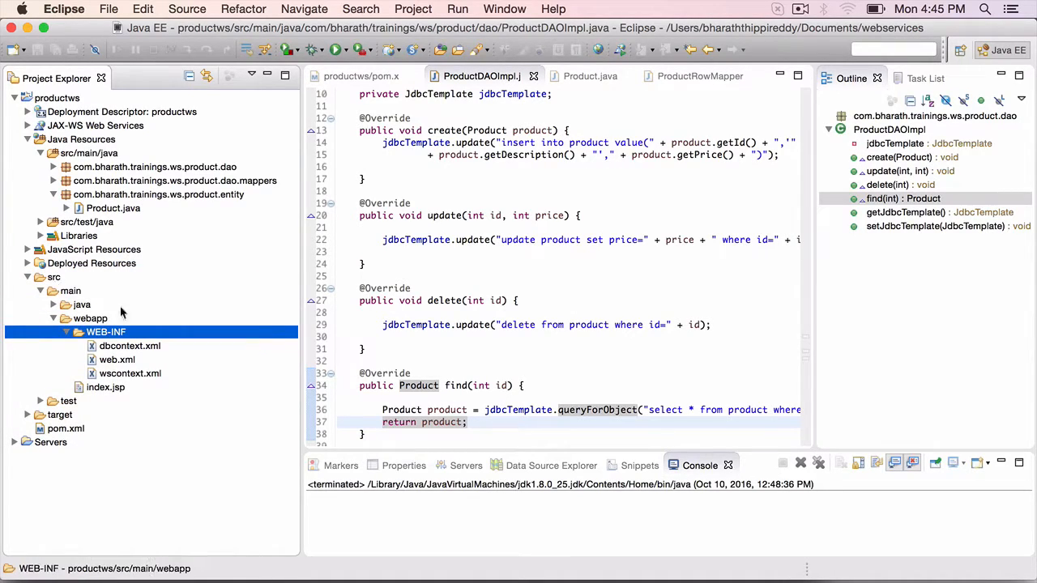
{"action": "mouse_move", "coordinate": [127, 371]}
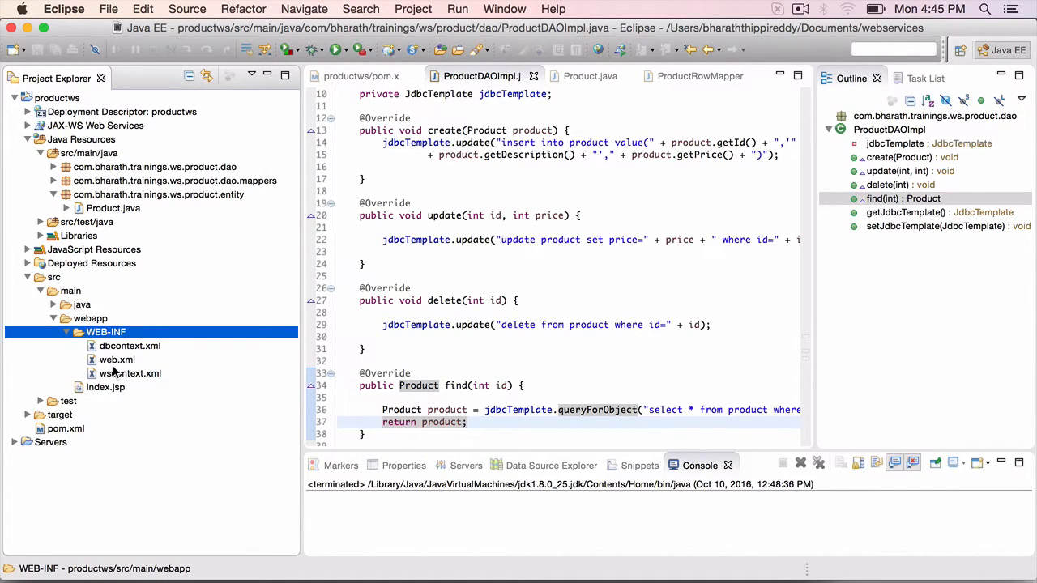
{"action": "left_click", "coordinate": [130, 347]}
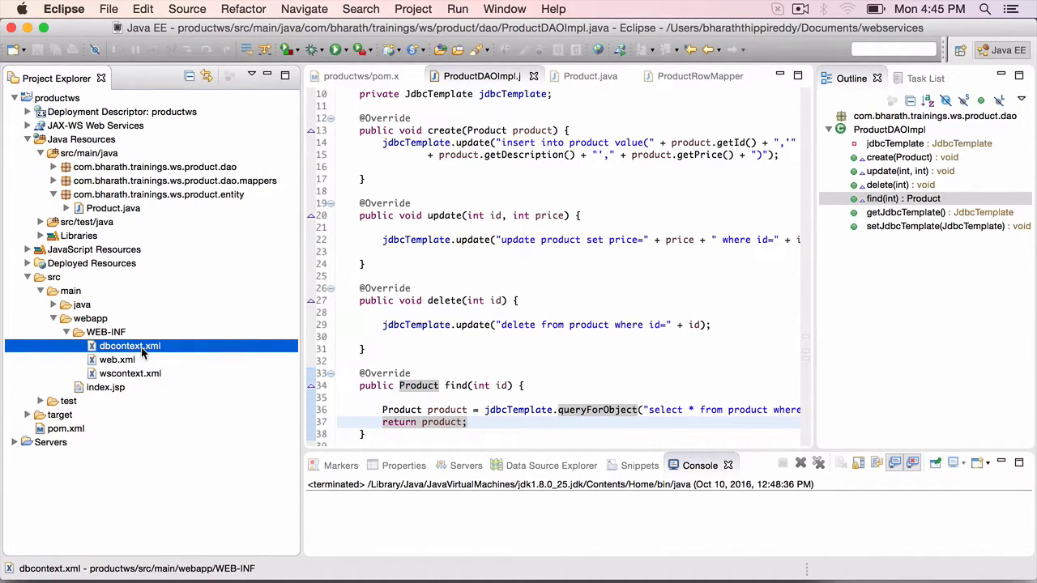
Step: Open dbcontext.xml in the editor and add blank lines inside the beans element
{"action": "double_click", "coordinate": [130, 347]}
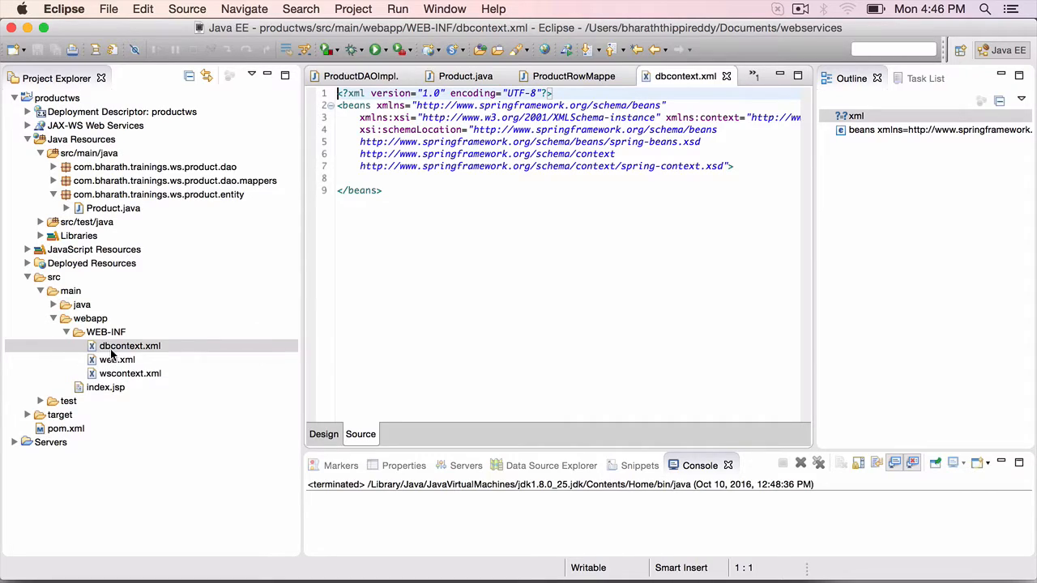
{"action": "mouse_move", "coordinate": [144, 357]}
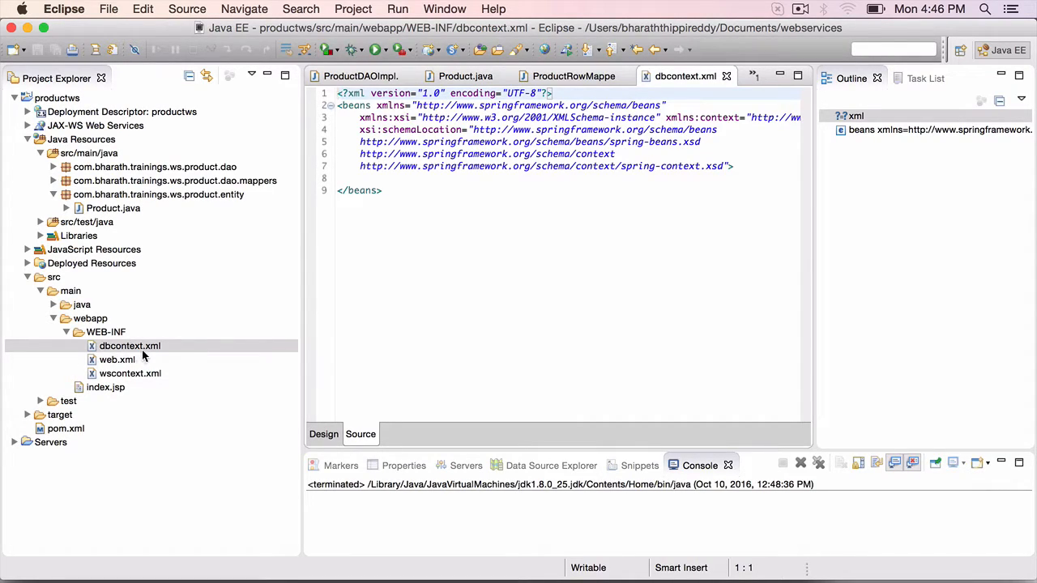
{"action": "mouse_move", "coordinate": [114, 350]}
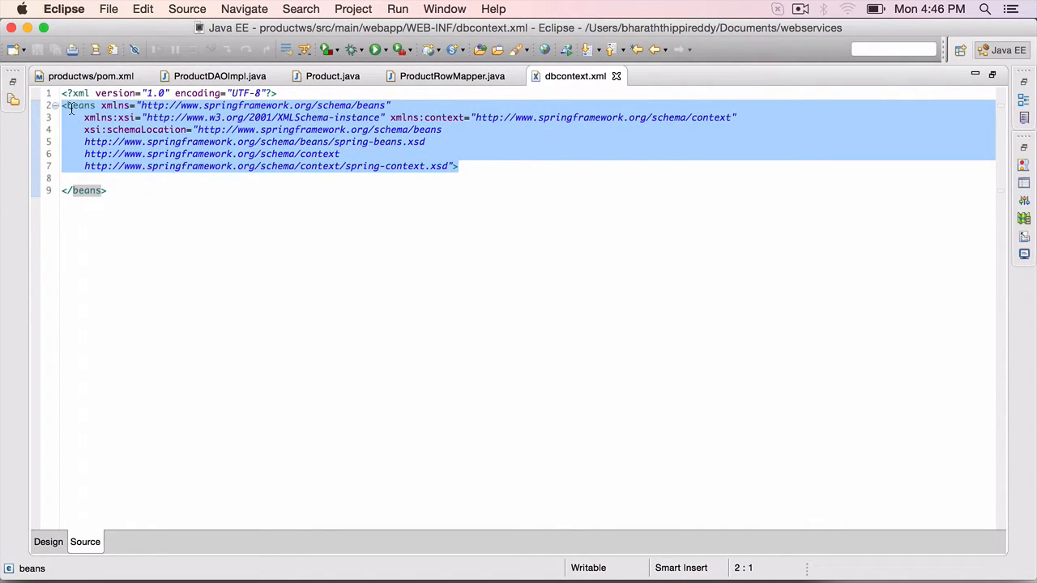
{"action": "left_click", "coordinate": [146, 116]}
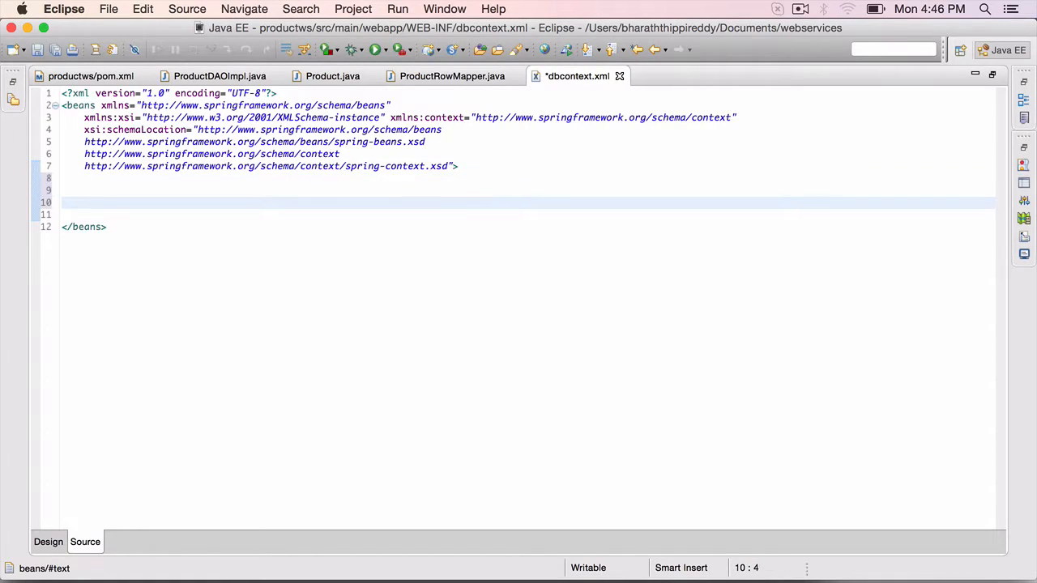
Step: Start a bean element with id="dataSource" and an empty class attribute
{"action": "type", "text": "<"}
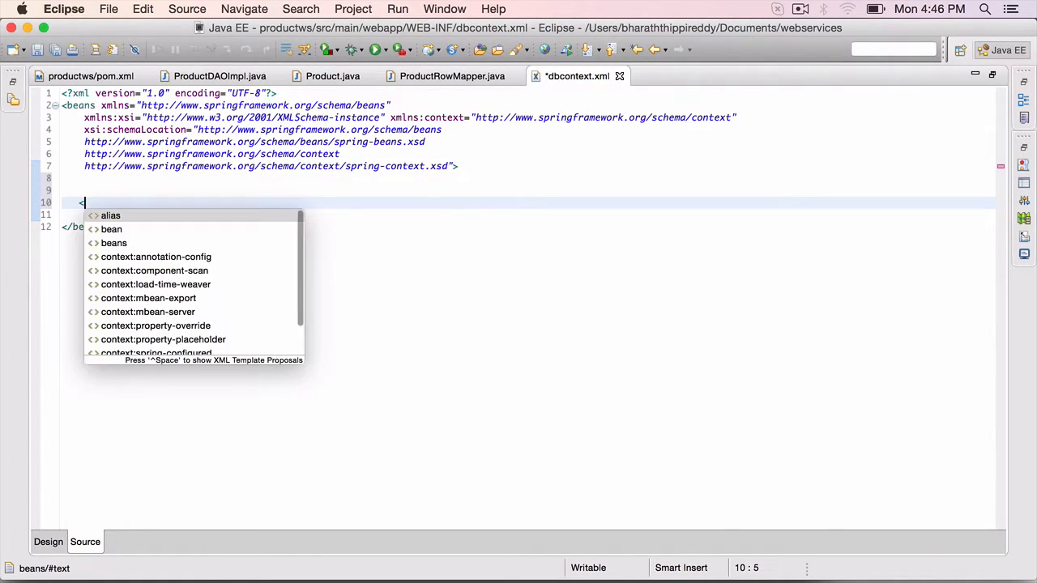
{"action": "type", "text": "bean ></bean>"}
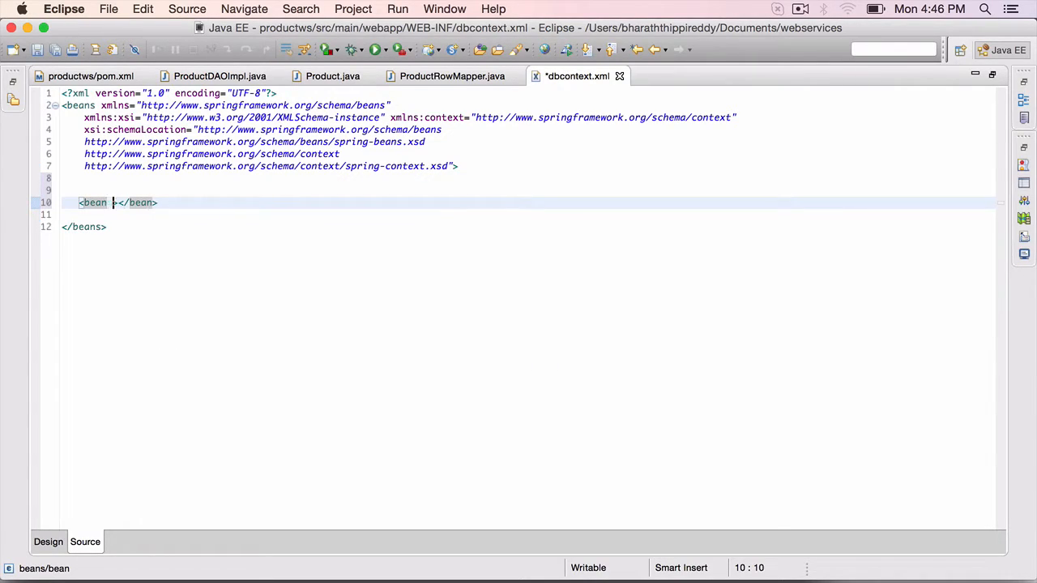
{"action": "type", "text": "id=\"\""}
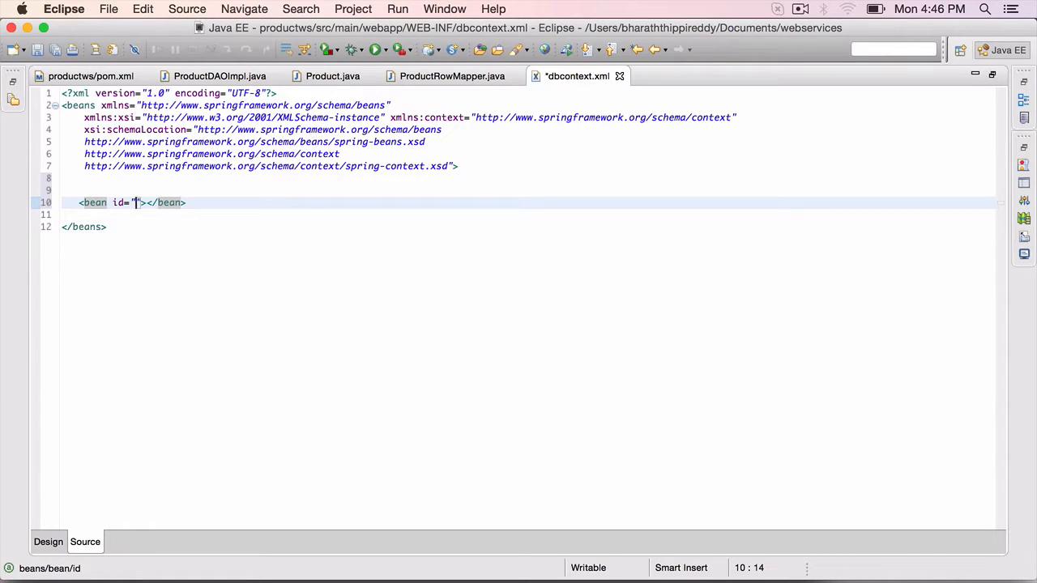
{"action": "type", "text": "dataSour"}
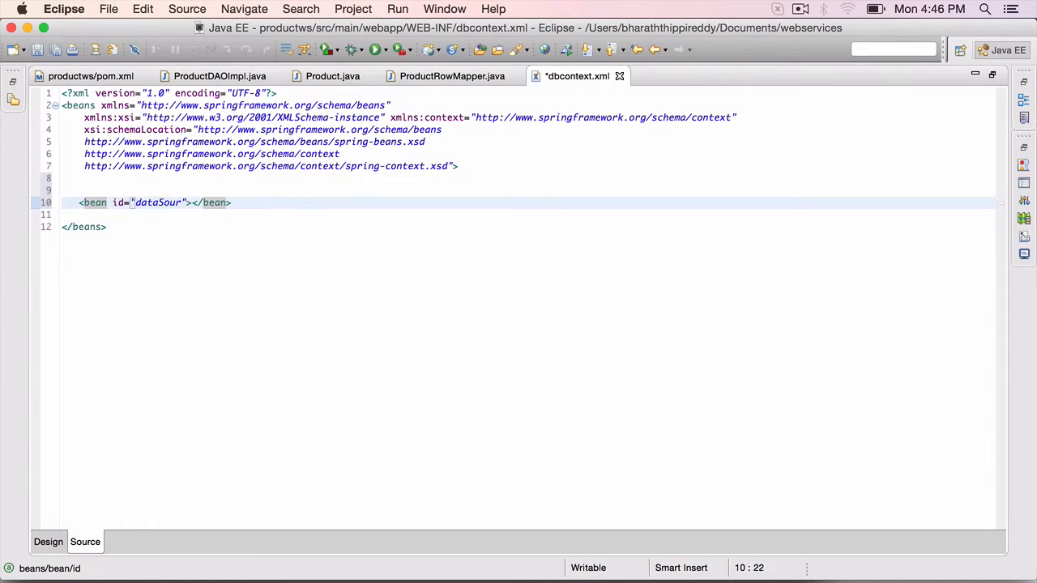
{"action": "type", "text": "ce"}
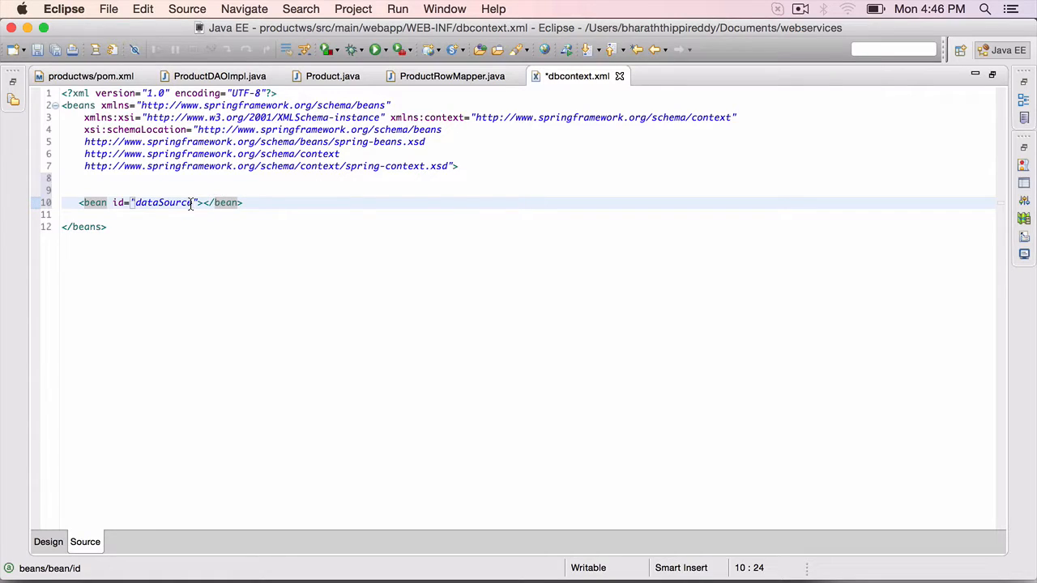
{"action": "mouse_move", "coordinate": [165, 203]}
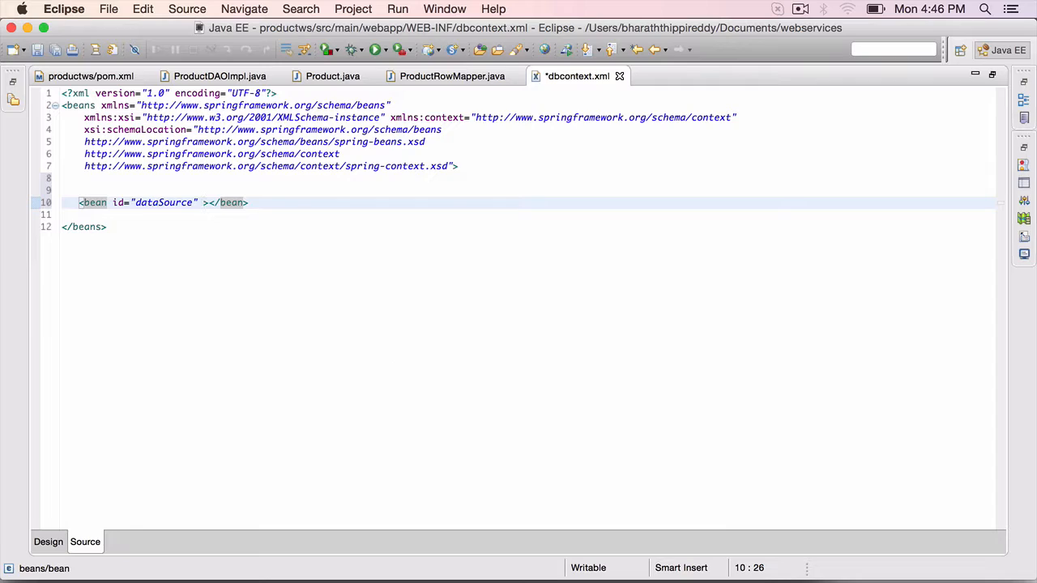
{"action": "type", "text": "c"}
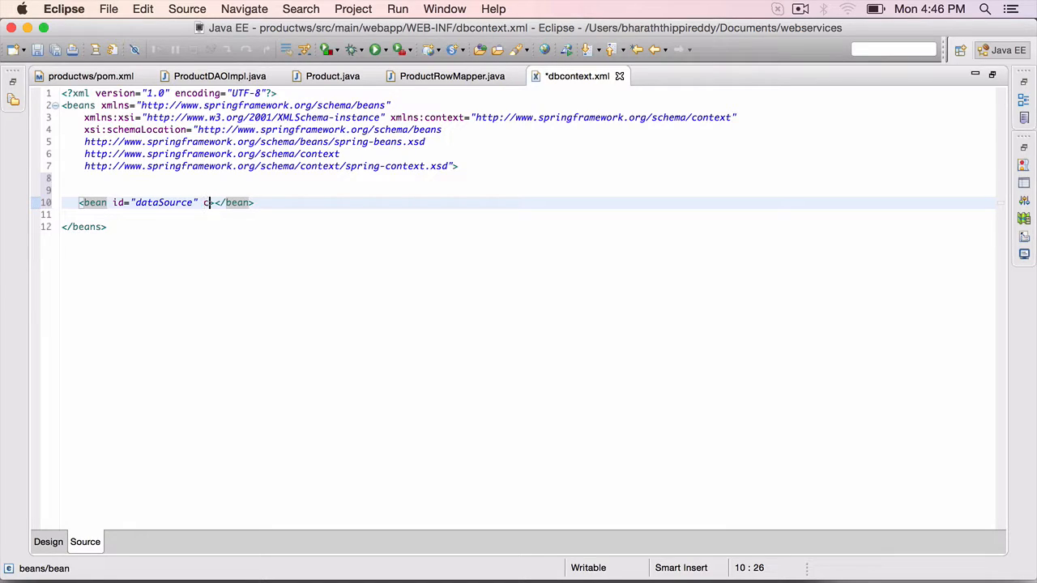
{"action": "type", "text": "lass"}
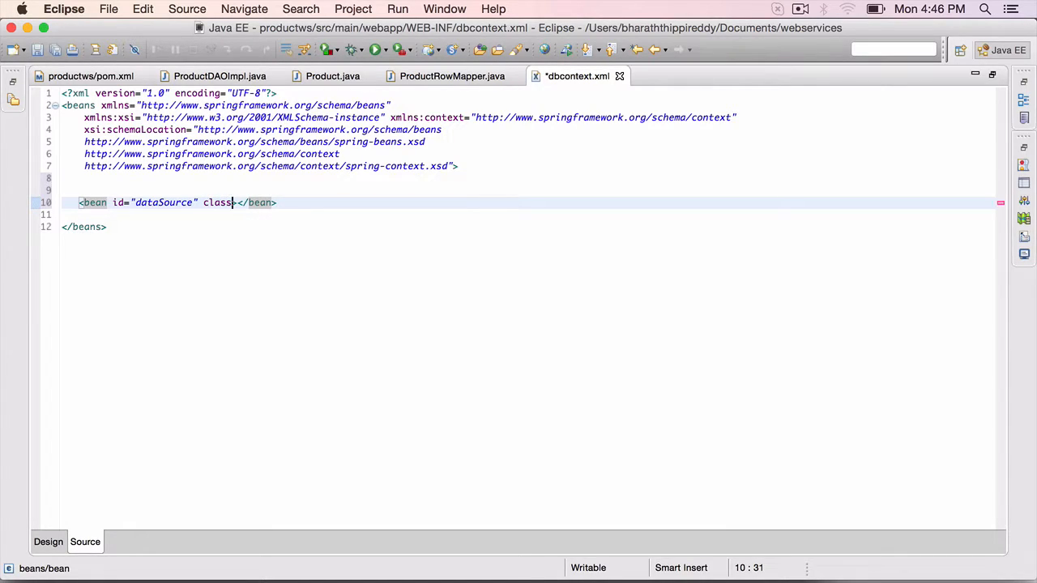
{"action": "type", "text": "=\"\""}
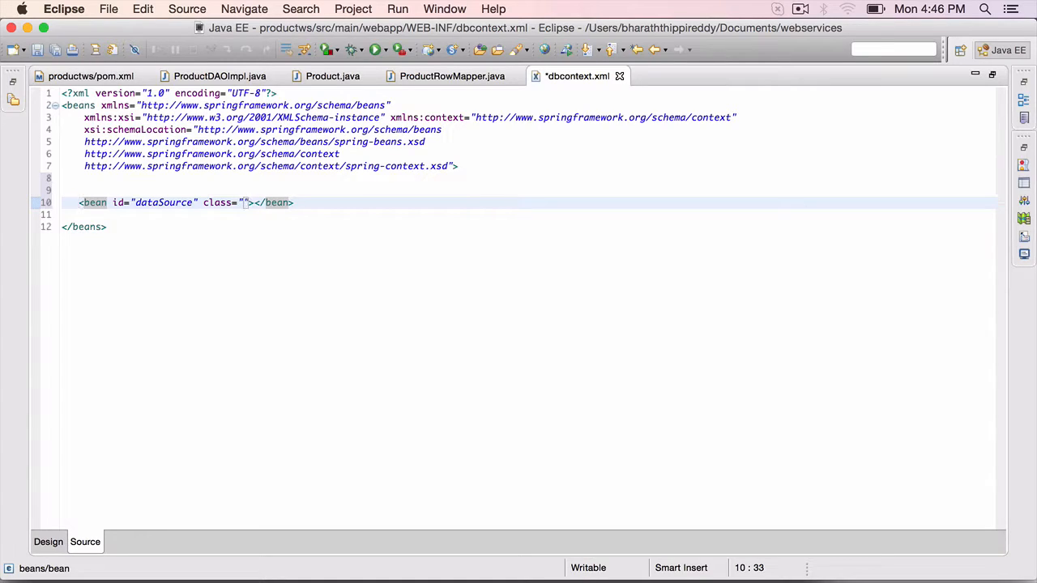
Step: Fill the class as org.springframework.jdbc.datasource.DriverManagerDataSource
{"action": "type", "text": "org.springframe"}
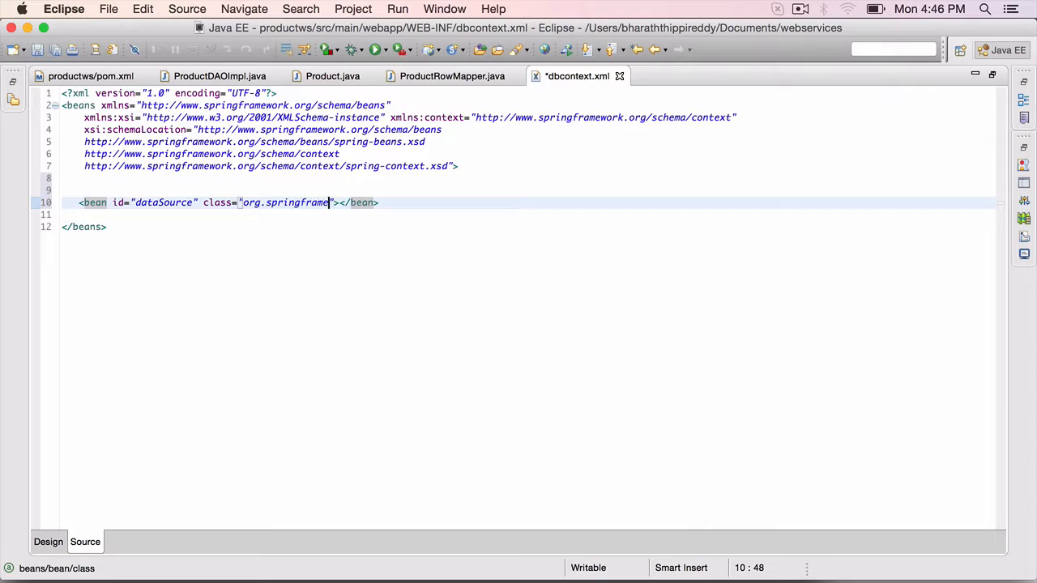
{"action": "type", "text": "work."}
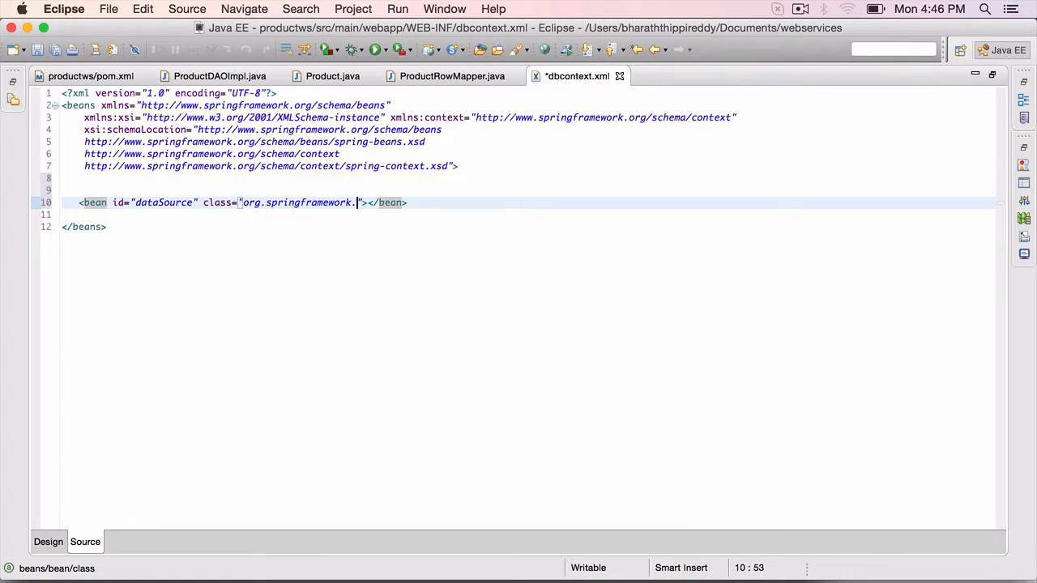
{"action": "type", "text": "jdbc."}
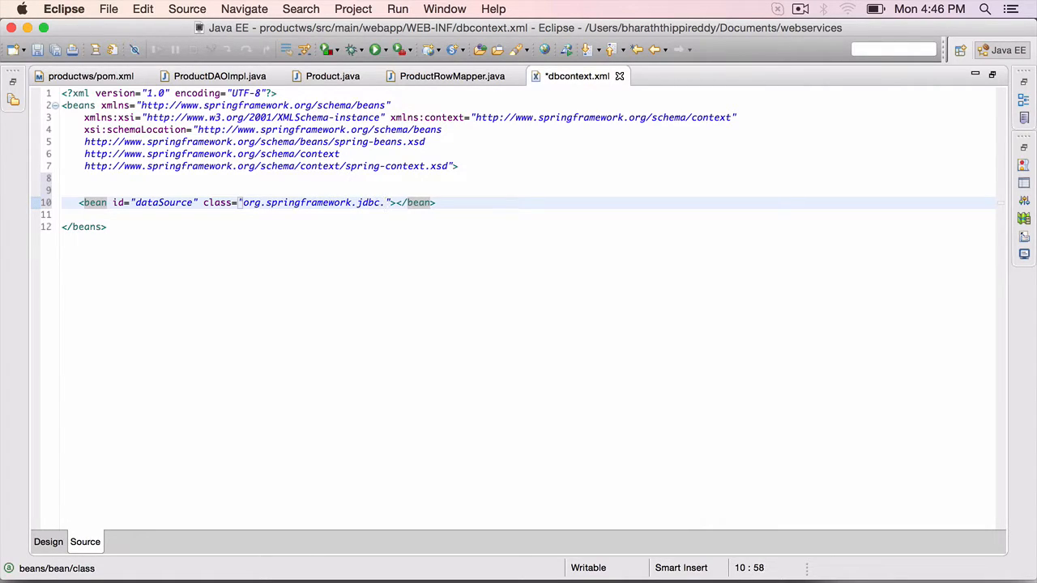
{"action": "type", "text": "datasource"}
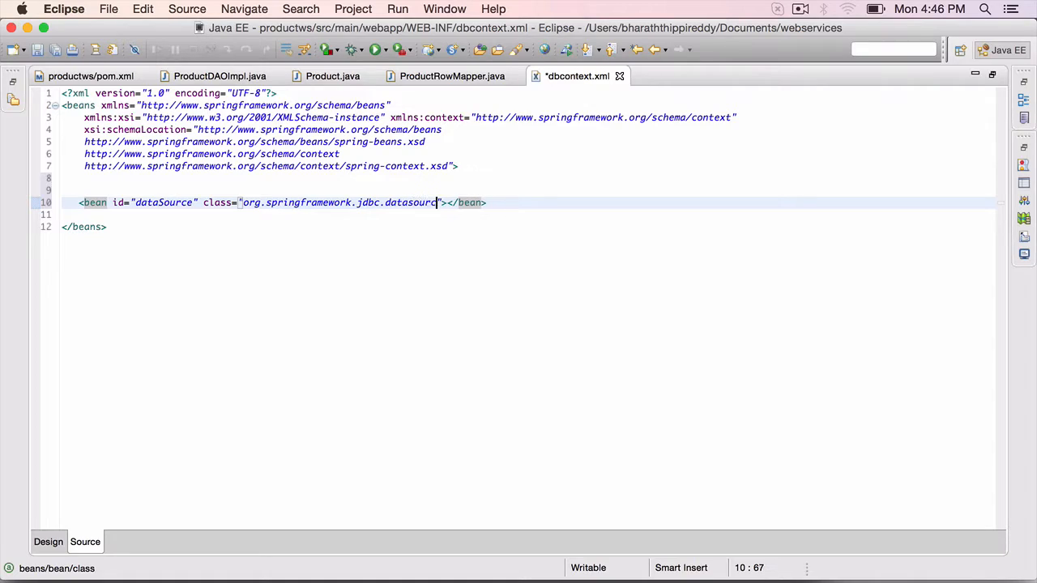
{"action": "type", "text": ".Driver"}
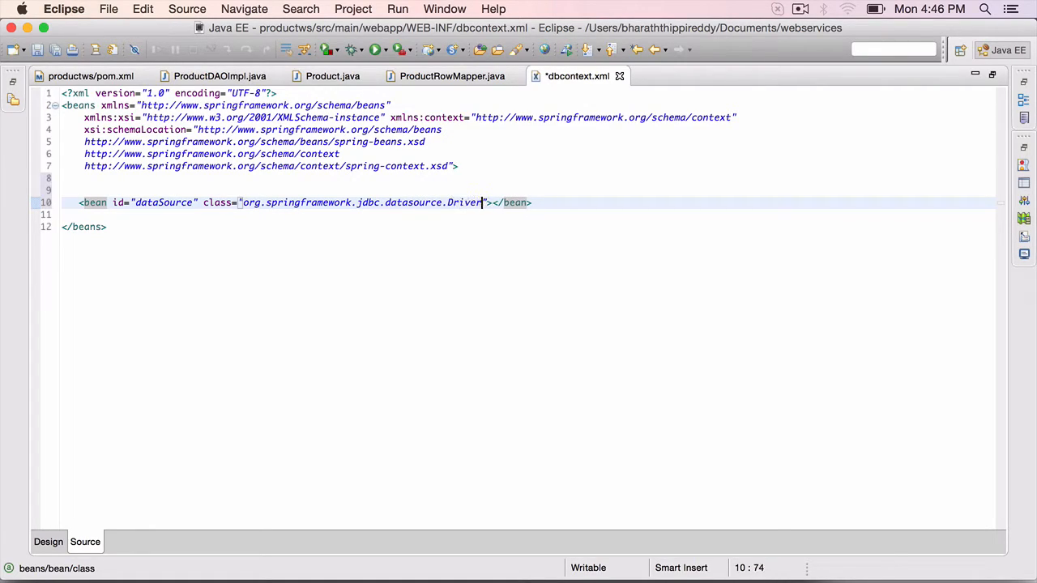
{"action": "type", "text": "ManagerD"}
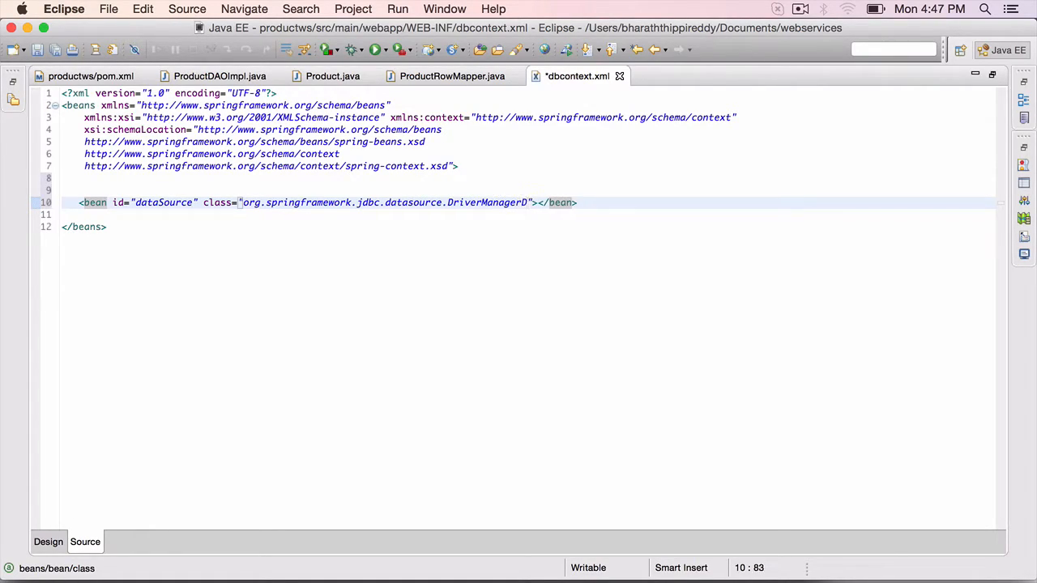
{"action": "type", "text": "ataSource"}
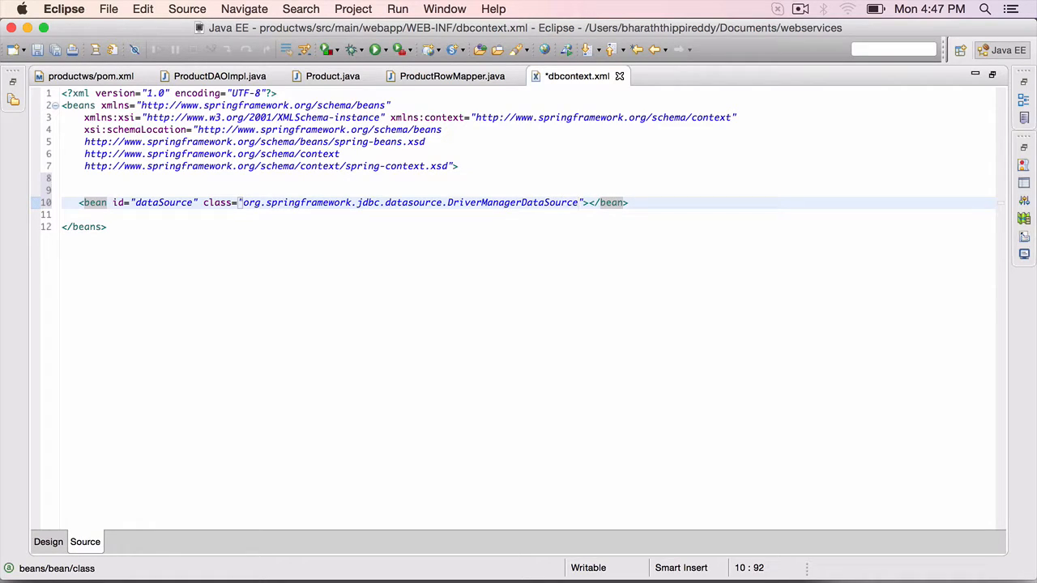
{"action": "mouse_move", "coordinate": [519, 203]}
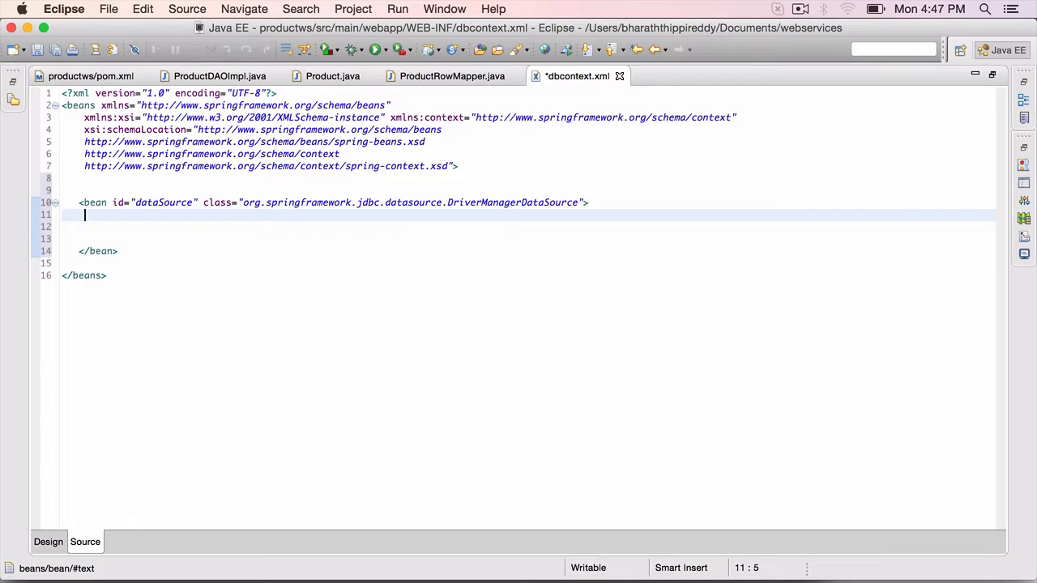
Step: Add a driverClassName property with value com.mysql.jdbc.Driver to the dataSource bean
{"action": "type", "text": "<property name=\"\"></property>"}
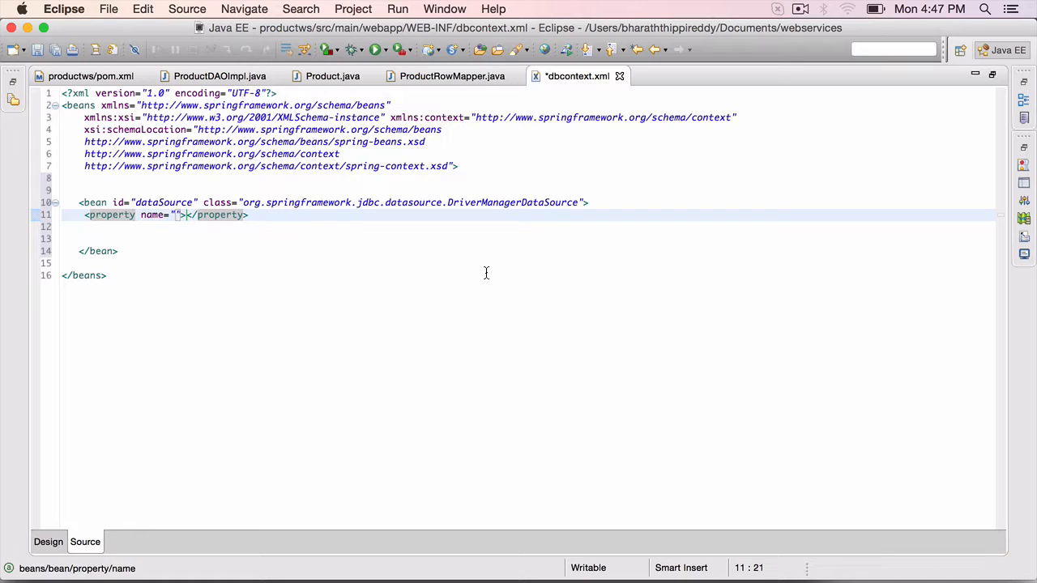
{"action": "type", "text": "drive"}
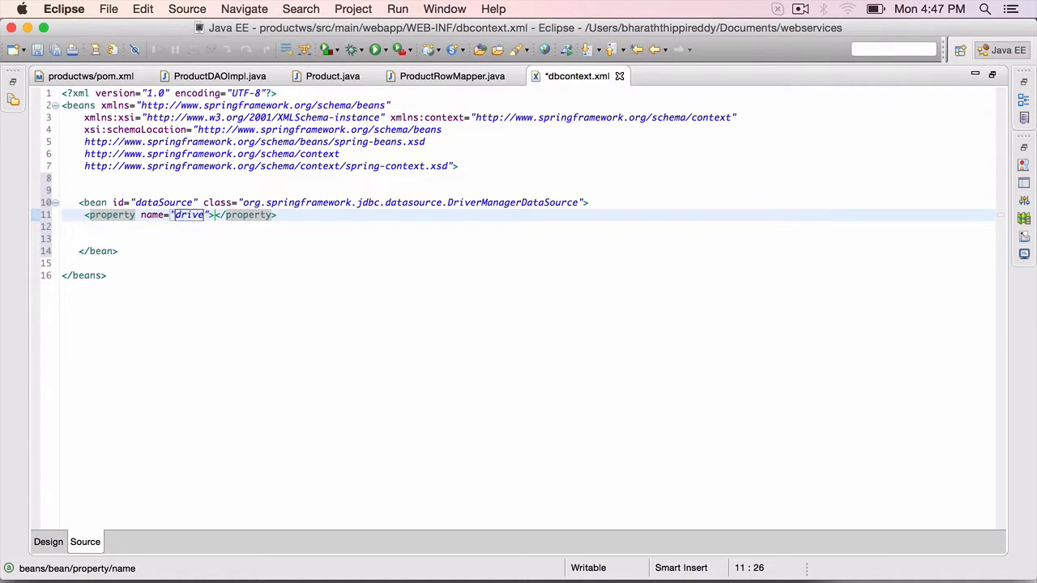
{"action": "type", "text": "rCl"}
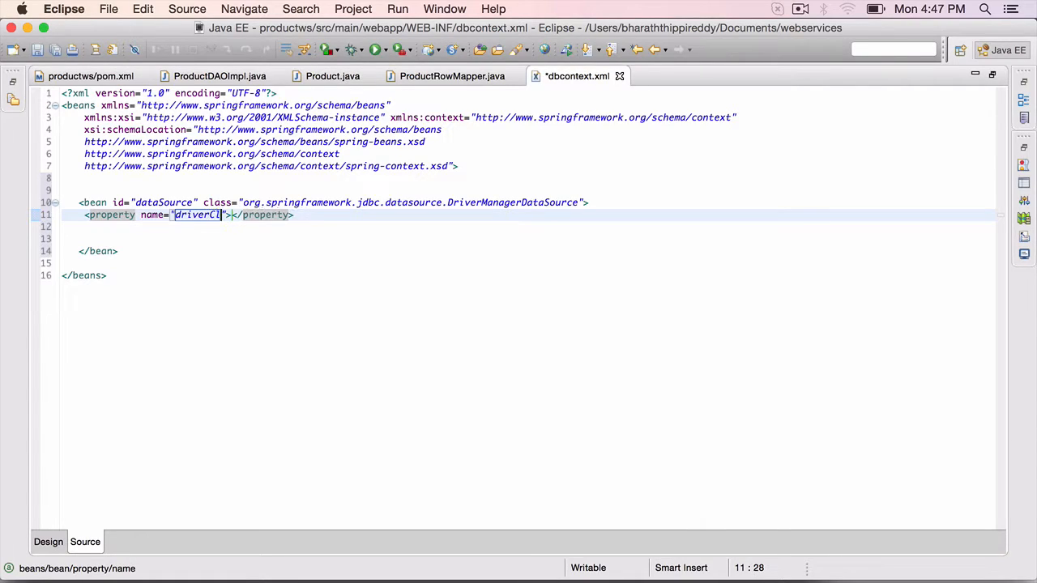
{"action": "type", "text": "assName"}
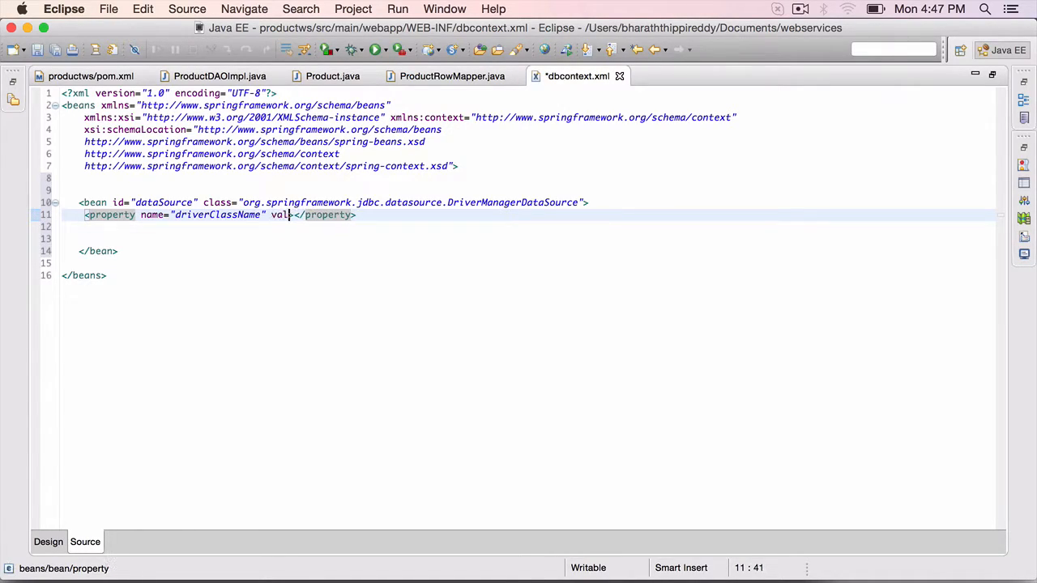
{"action": "type", "text": "ue=\"\""}
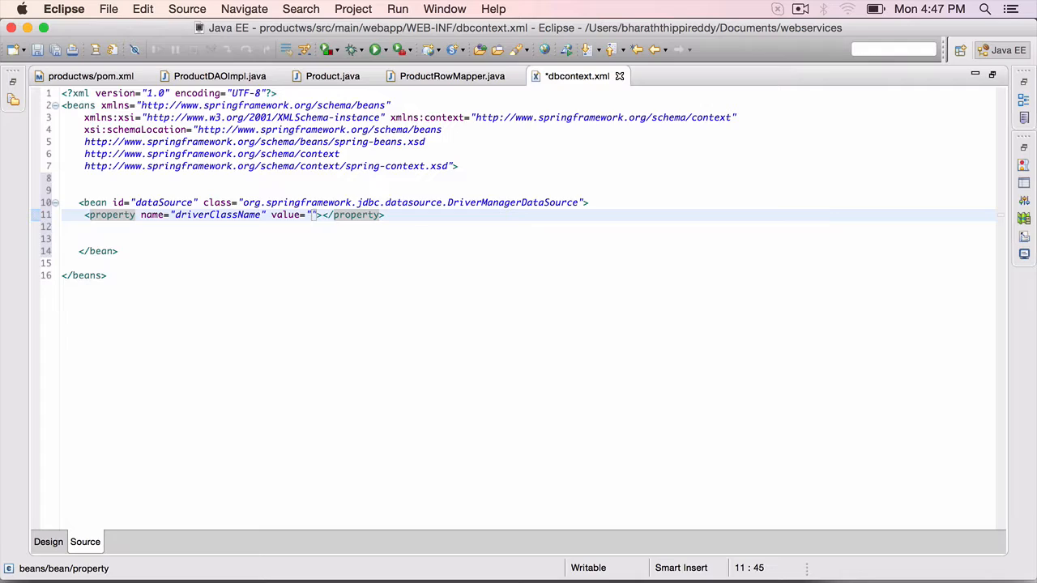
{"action": "type", "text": "com.mysql.jd"}
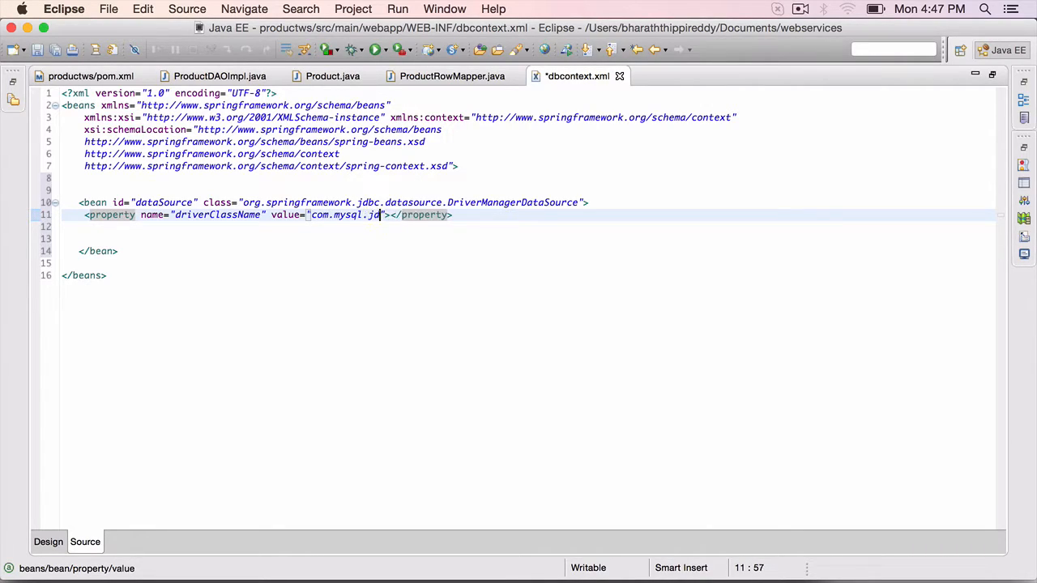
{"action": "type", "text": "bc.Driver\"/"}
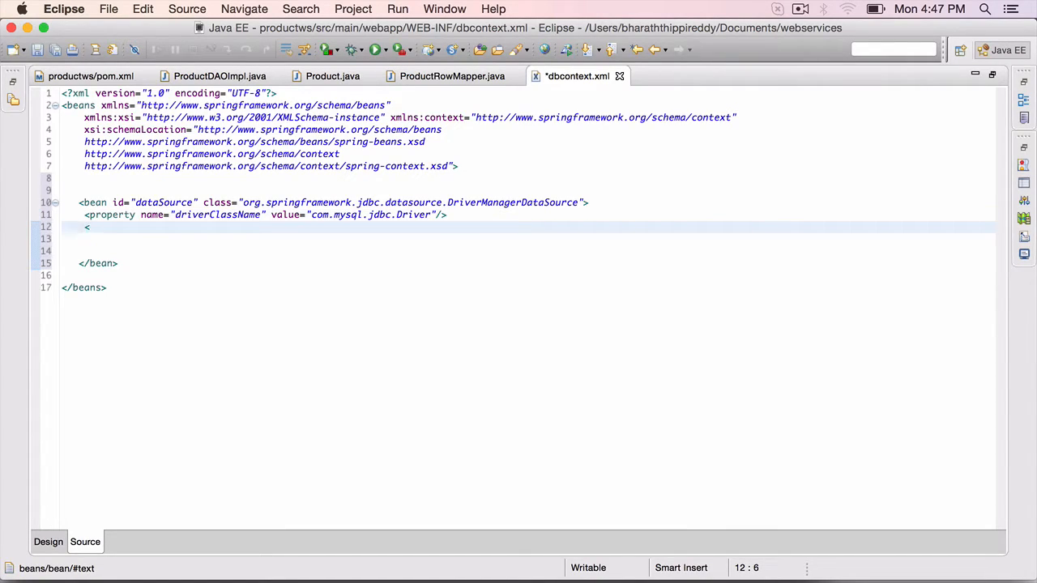
Step: Add a url property with value jdbc:mysql://localhost:3306/mydb
{"action": "type", "text": "prop"}
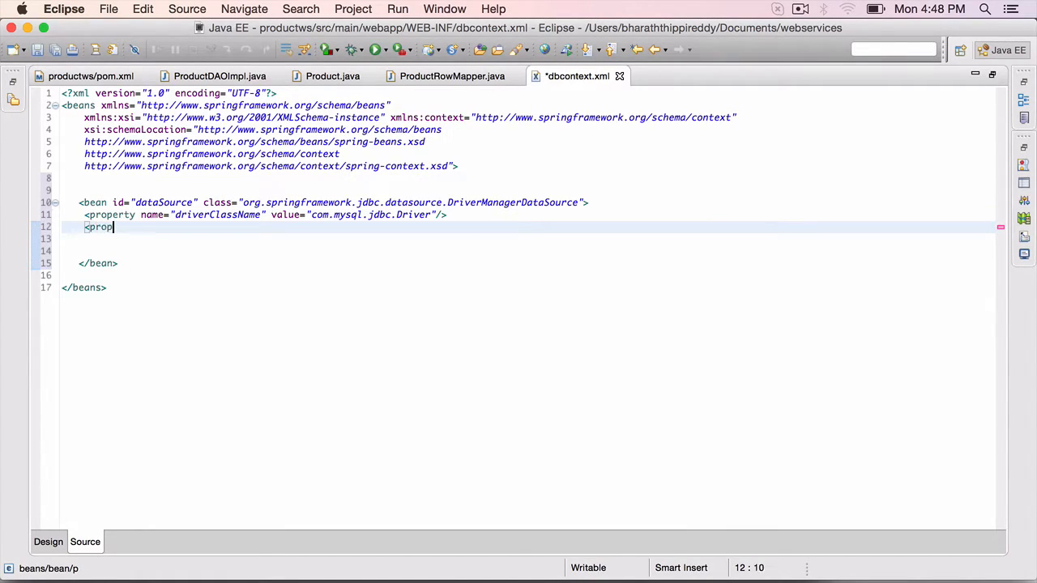
{"action": "type", "text": "erty name="}
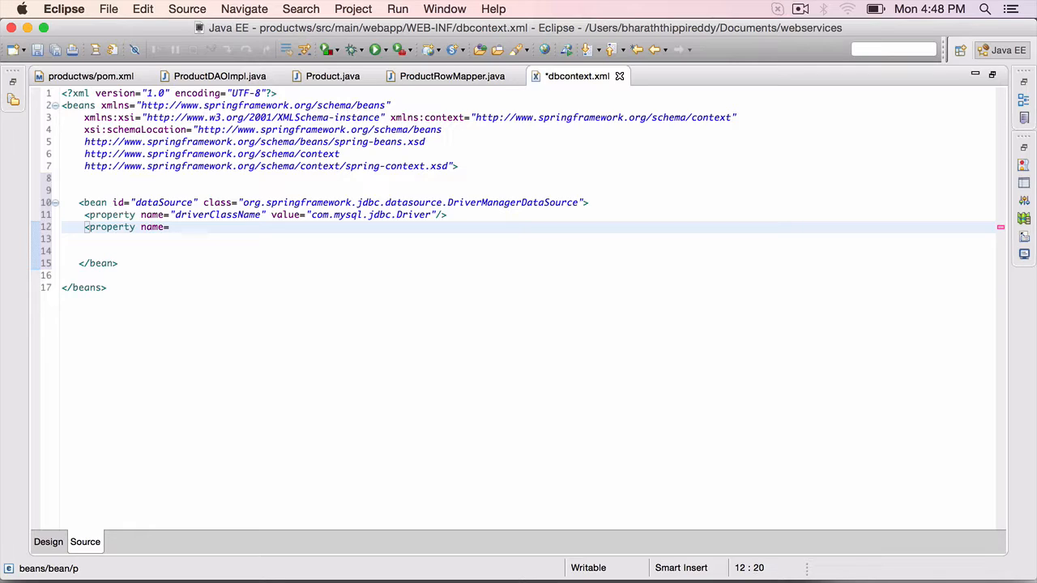
{"action": "type", "text": "=\"\""}
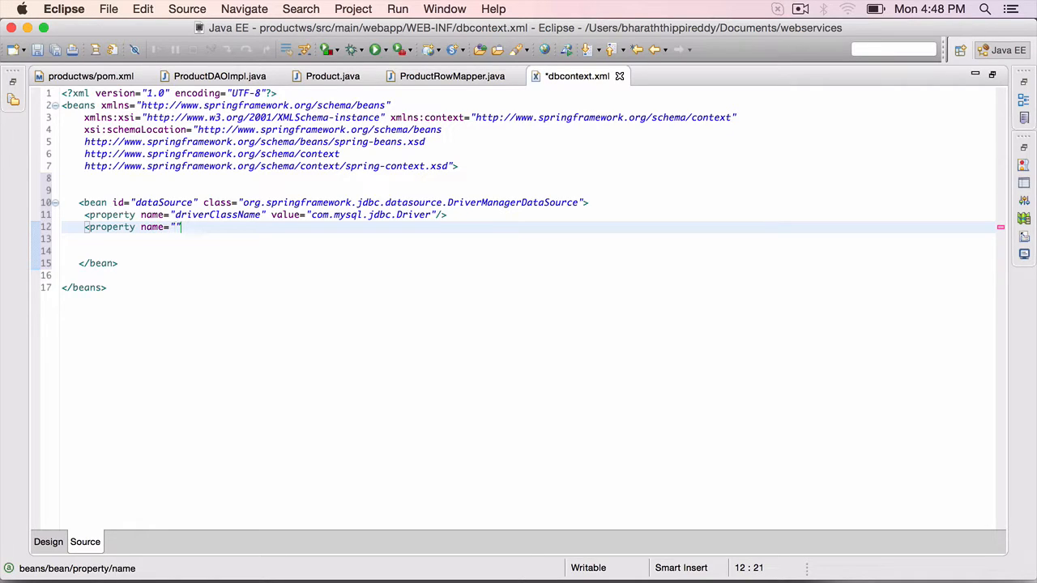
{"action": "type", "text": "url"}
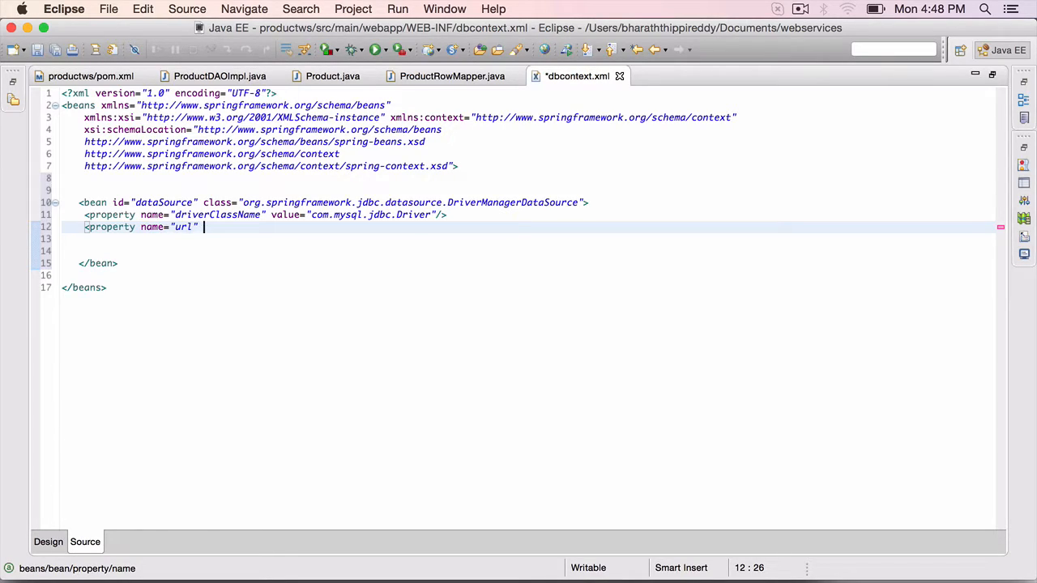
{"action": "type", "text": "value="}
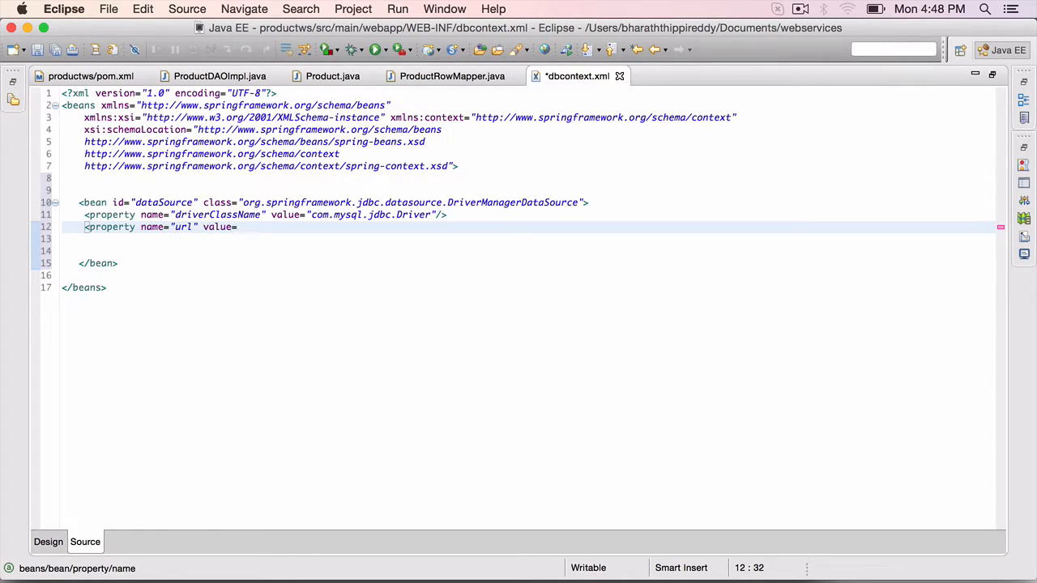
{"action": "type", "text": "\"\""}
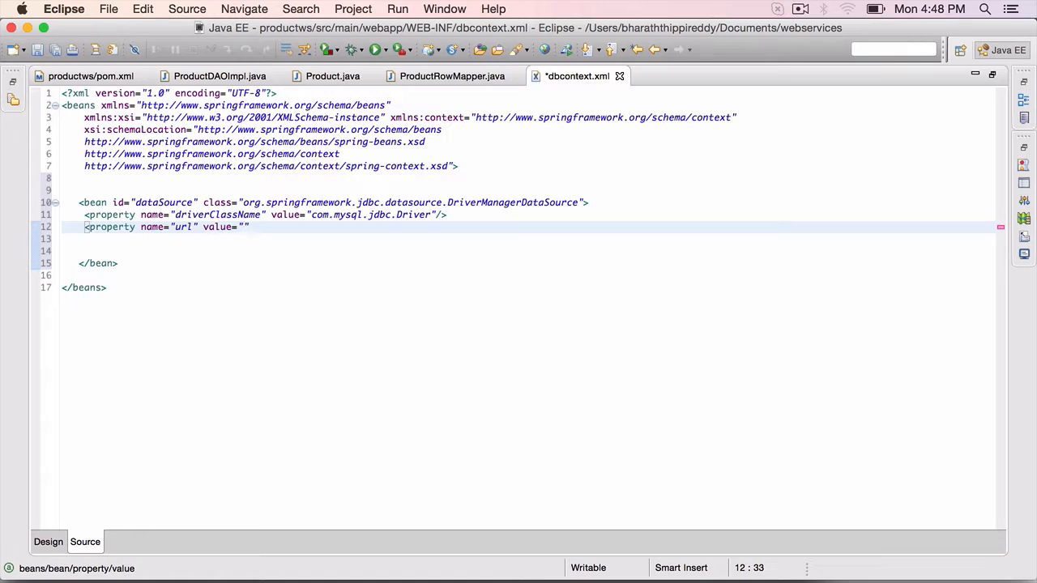
{"action": "type", "text": "jdbc:m"}
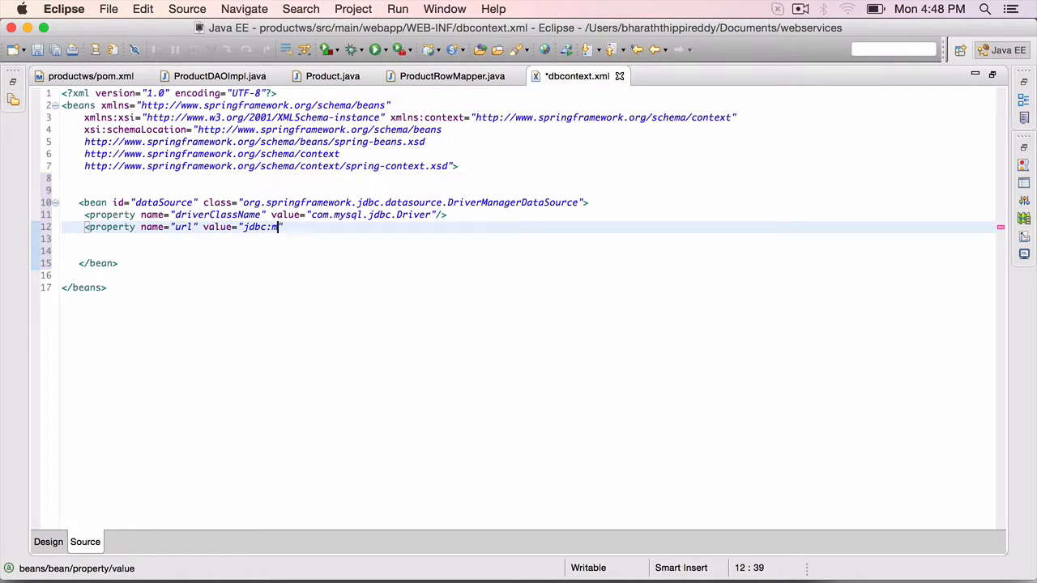
{"action": "type", "text": "ysql:"}
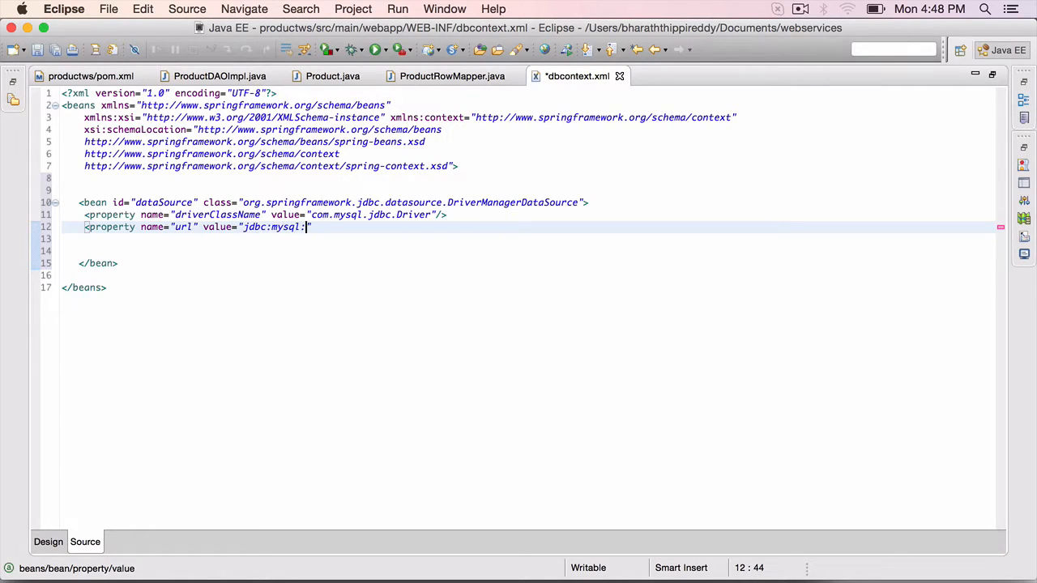
{"action": "type", "text": "//"}
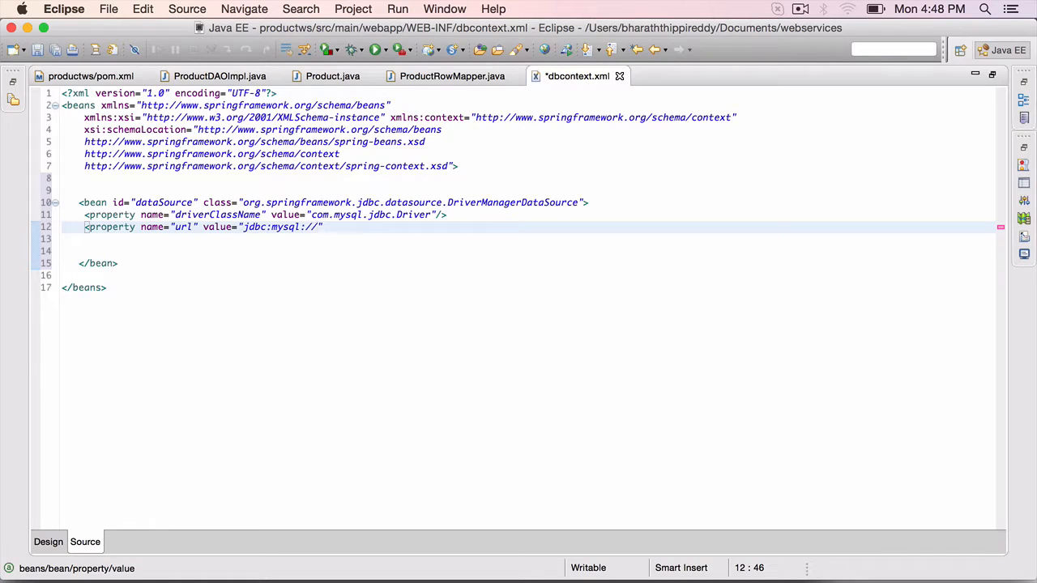
{"action": "type", "text": "local"}
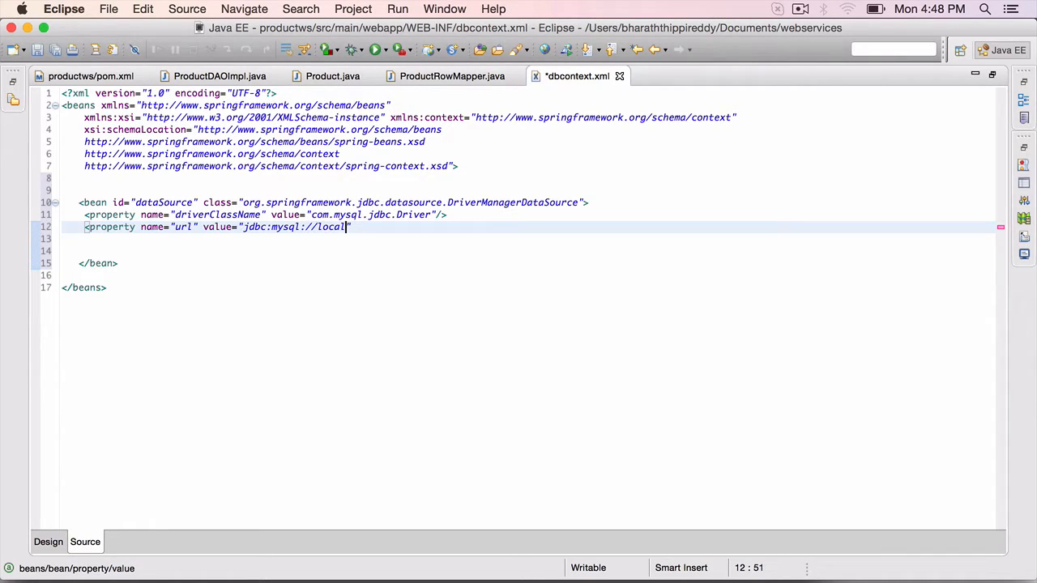
{"action": "type", "text": "ho"}
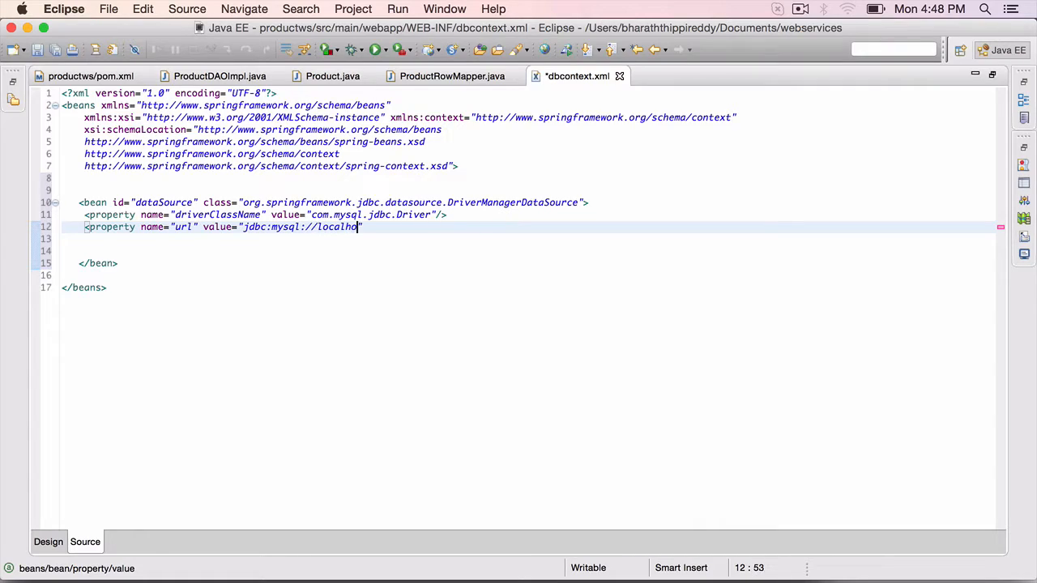
{"action": "type", "text": "st:"}
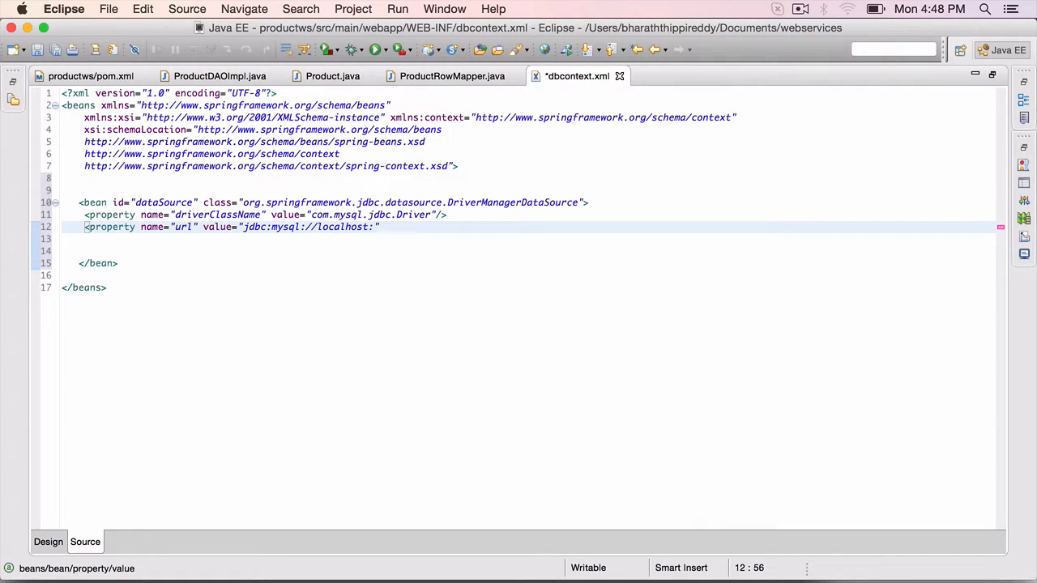
{"action": "type", "text": "330"}
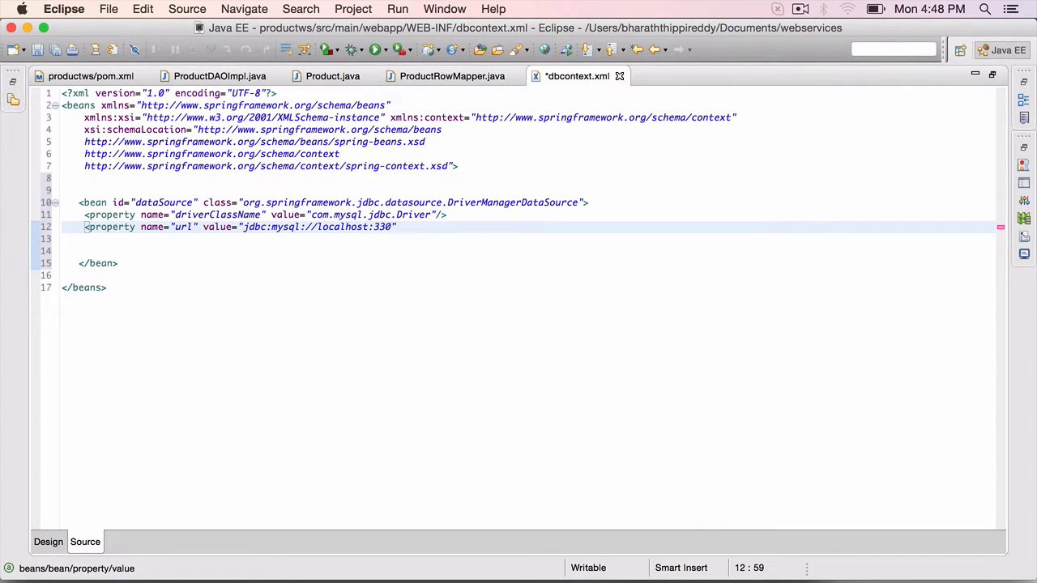
{"action": "type", "text": "6"}
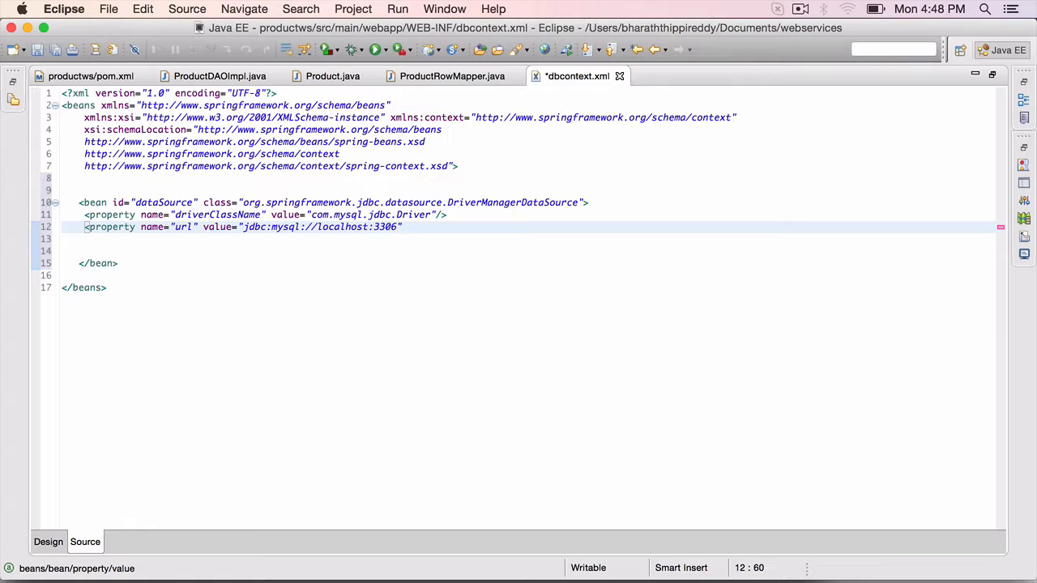
{"action": "type", "text": "\""}
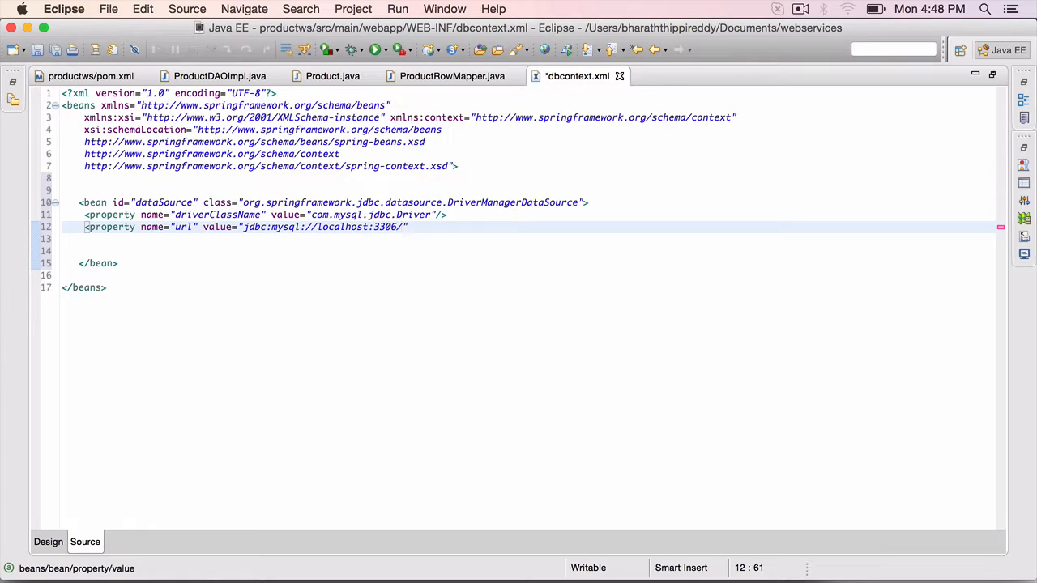
{"action": "type", "text": "mydb"}
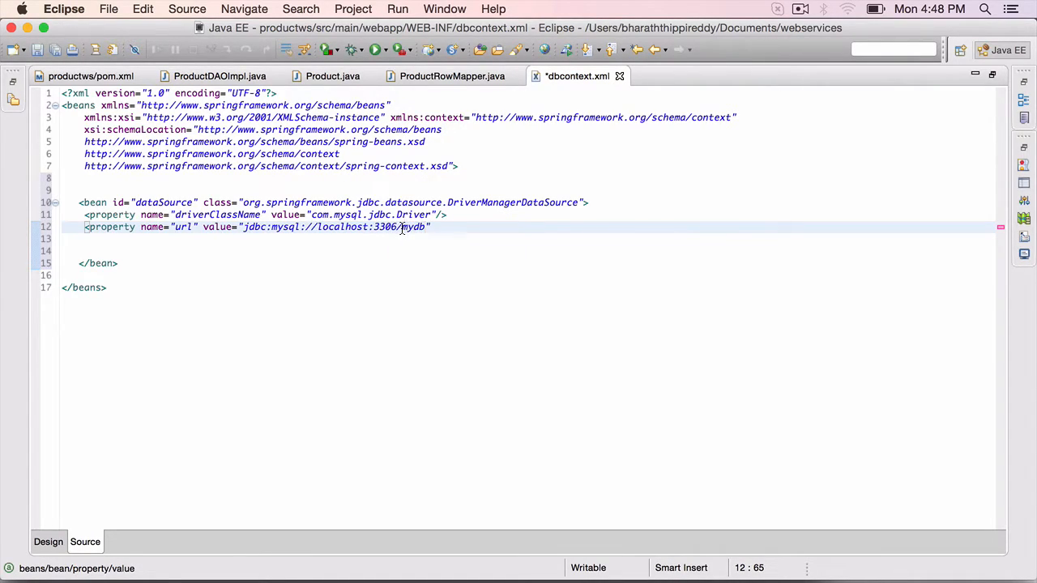
{"action": "double_click", "coordinate": [413, 227]}
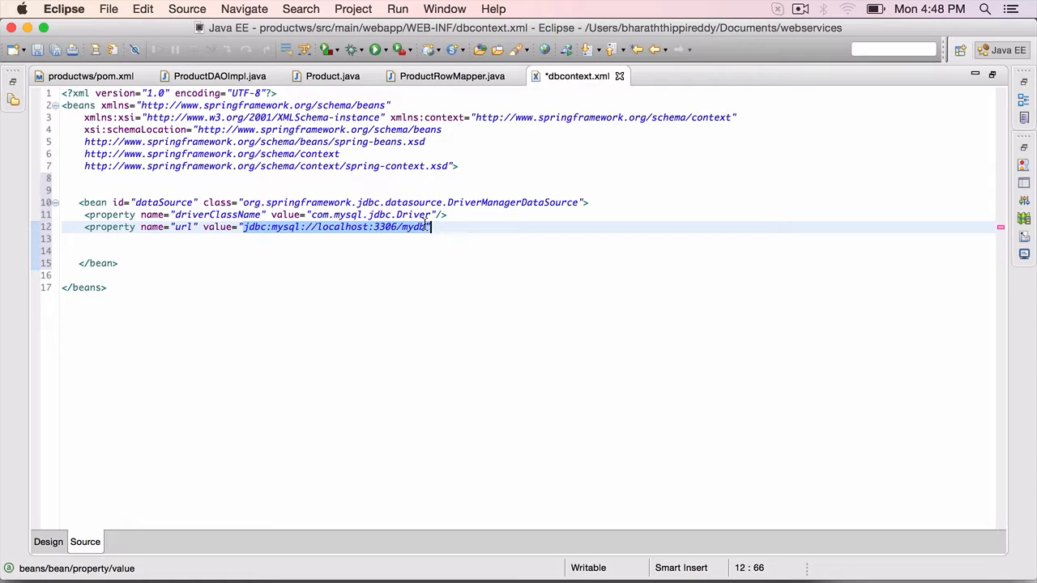
{"action": "mouse_move", "coordinate": [427, 226]}
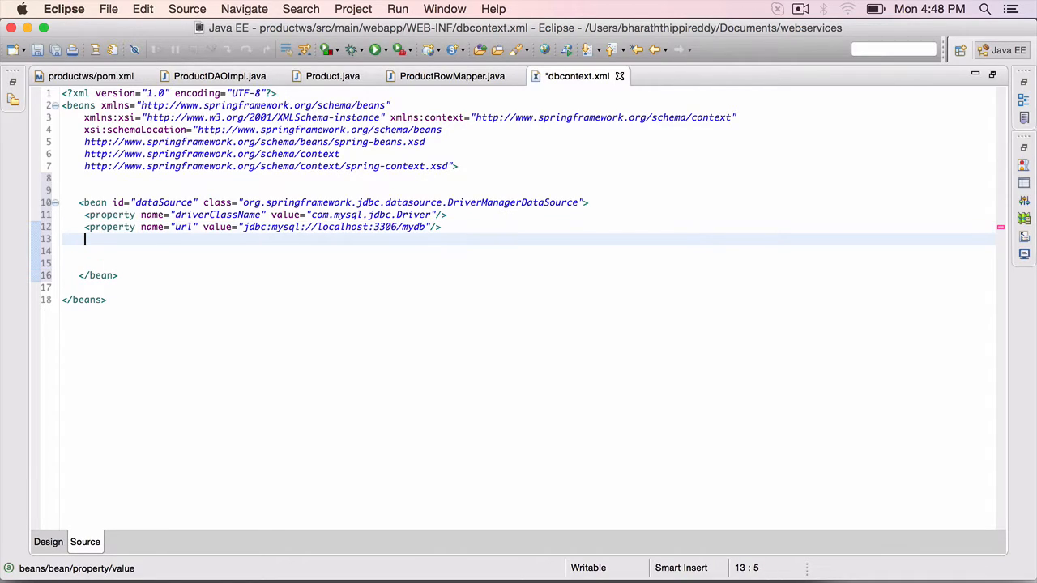
Step: Add a username property with value root to the dataSource bean
{"action": "type", "text": "<propeer"}
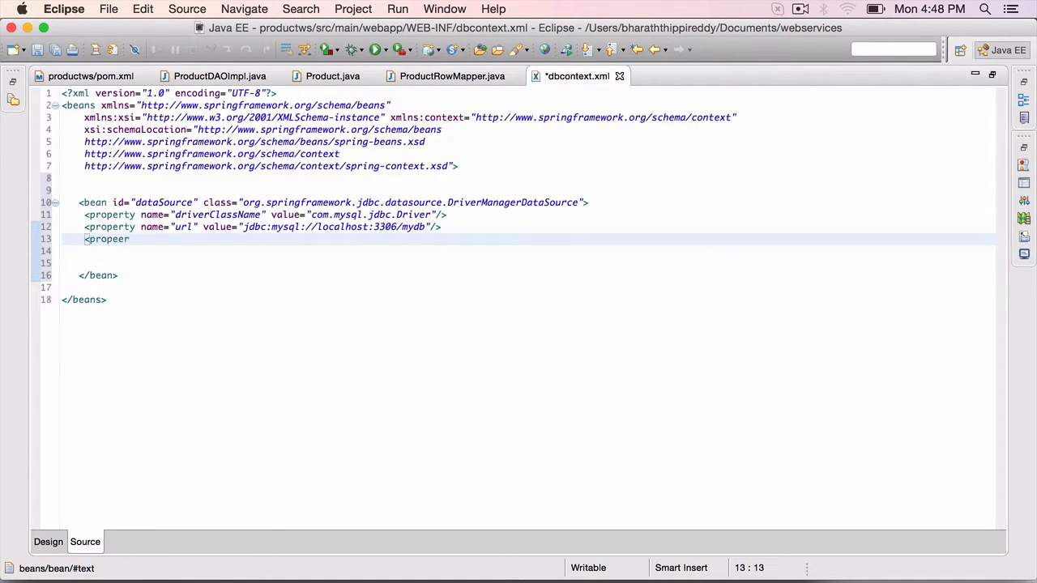
{"action": "type", "text": "roperty name"}
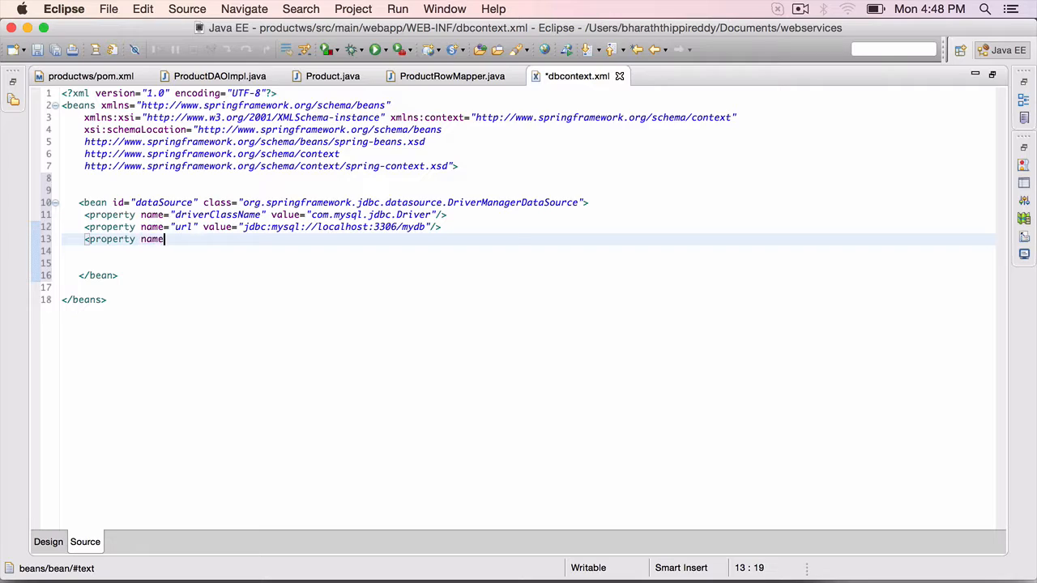
{"action": "type", "text": "=\"\""}
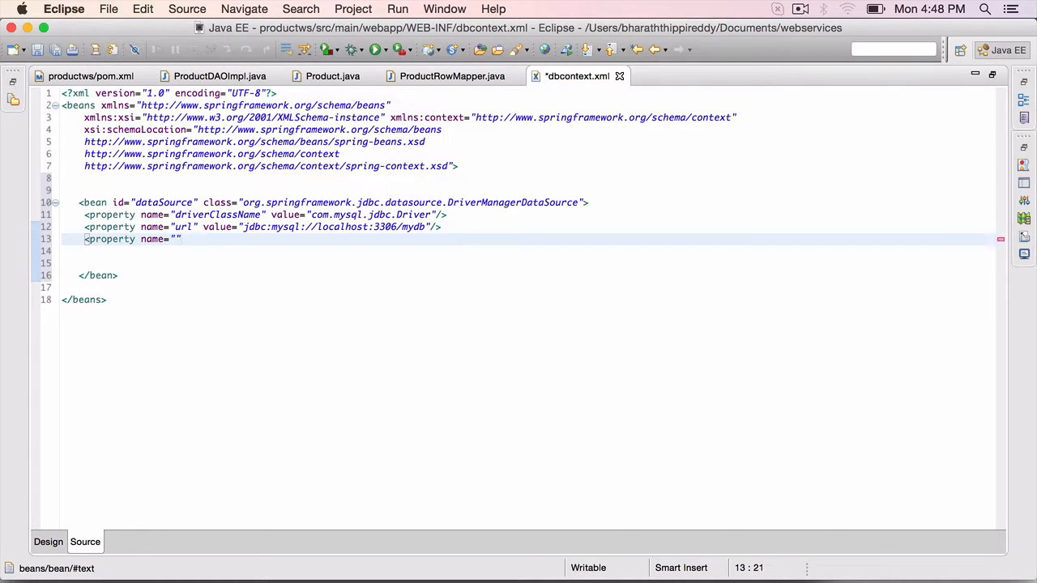
{"action": "type", "text": "user"}
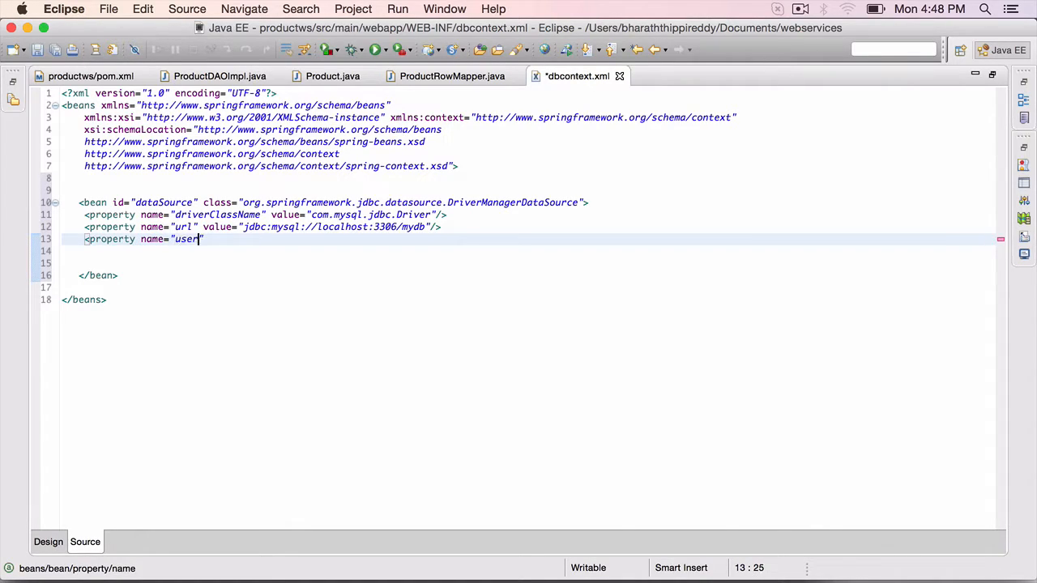
{"action": "type", "text": "name"}
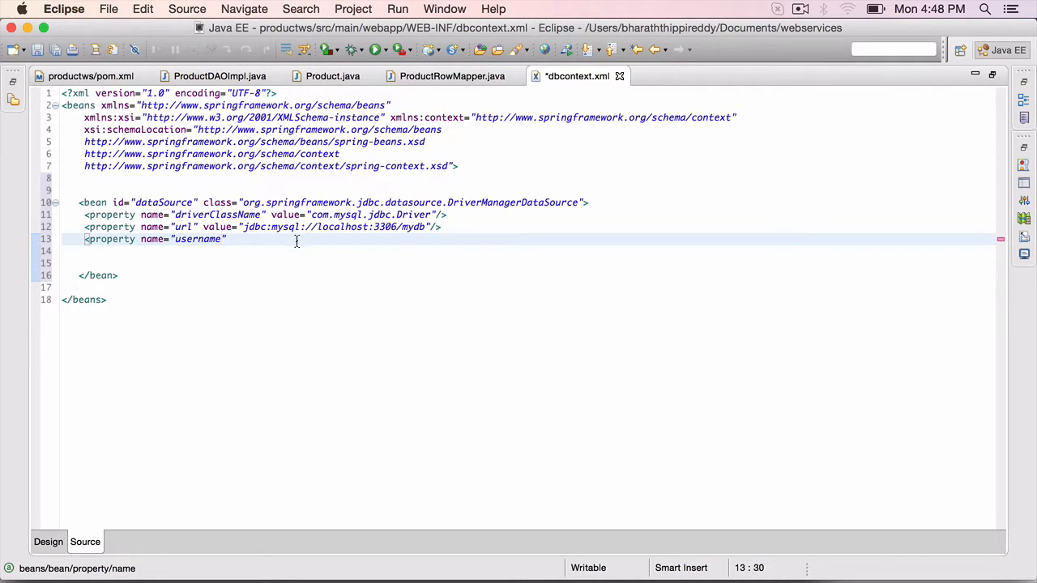
{"action": "type", "text": "value="}
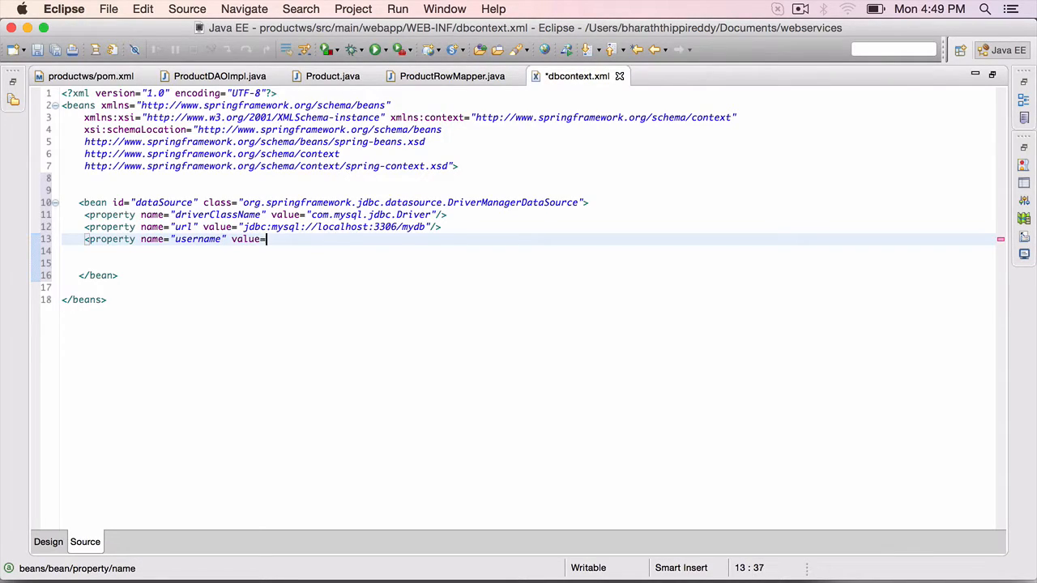
{"action": "type", "text": "ro\""}
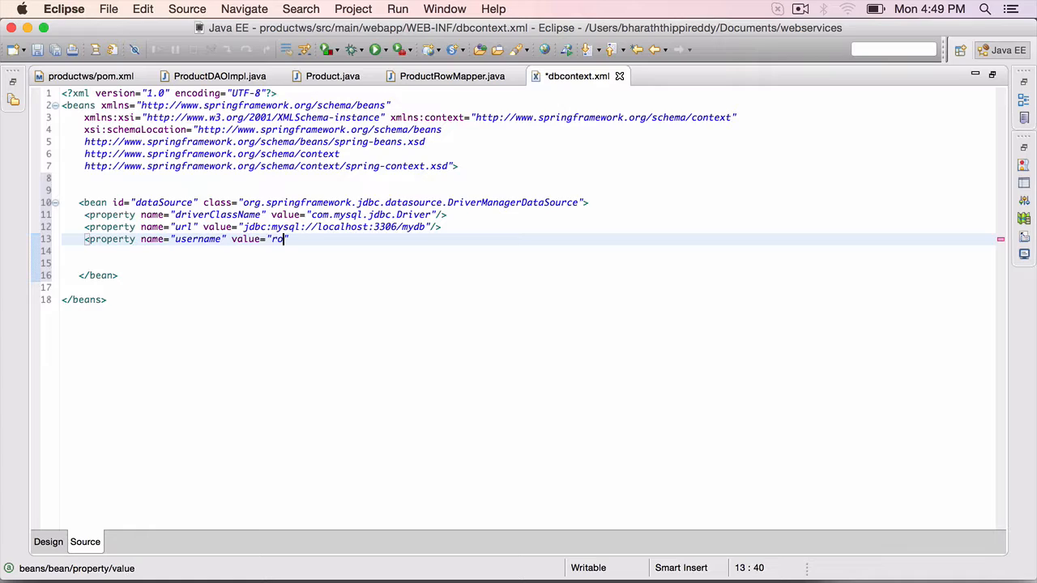
{"action": "type", "text": "ot"}
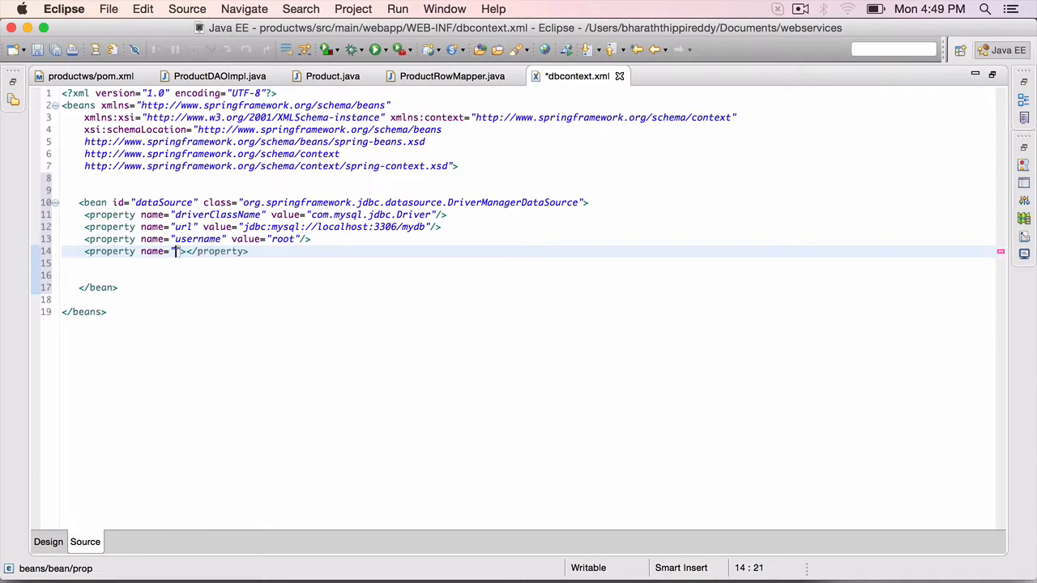
{"action": "type", "text": "password"}
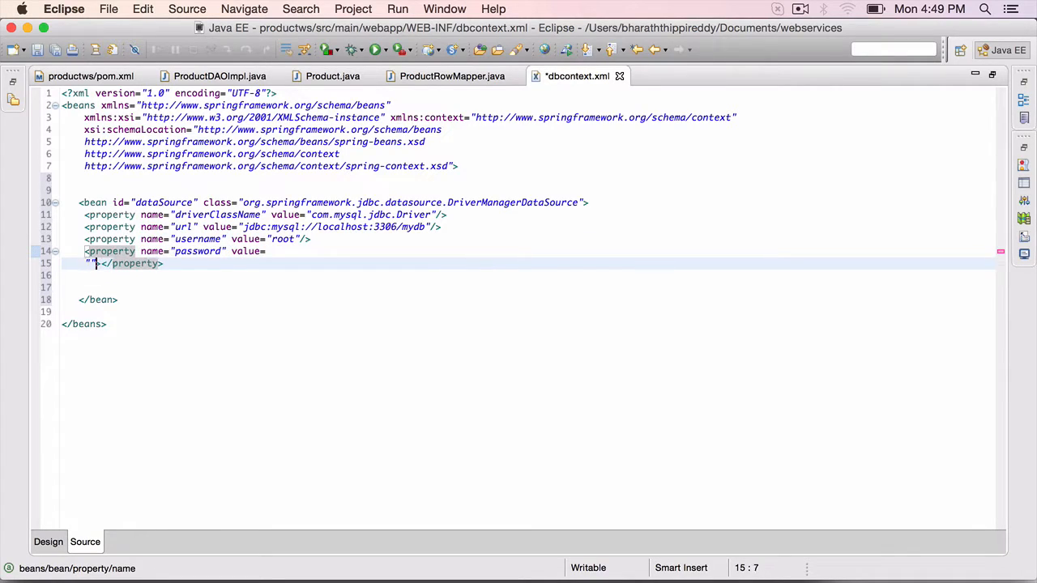
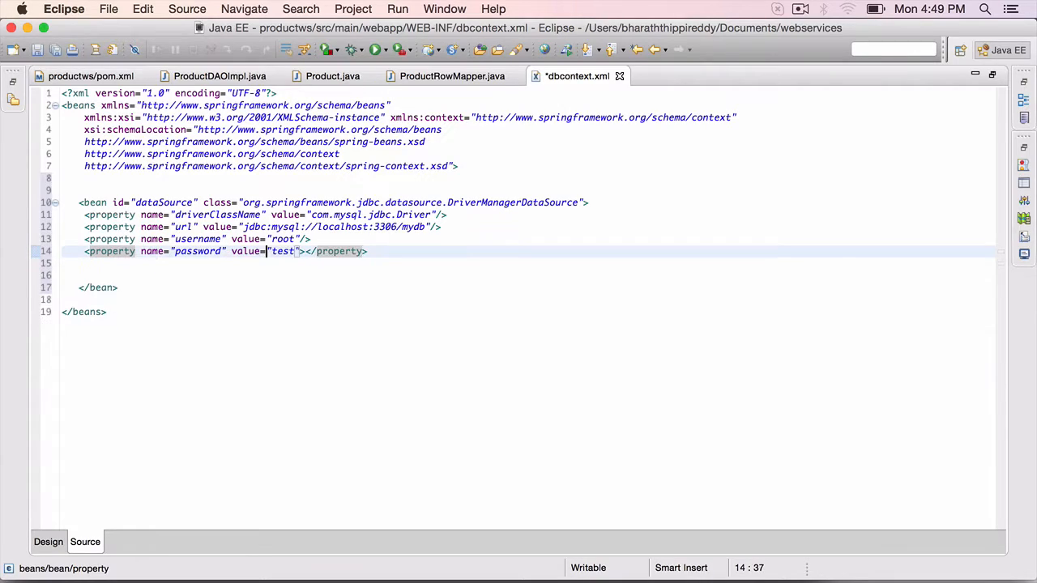
{"action": "left_click", "coordinate": [298, 252]}
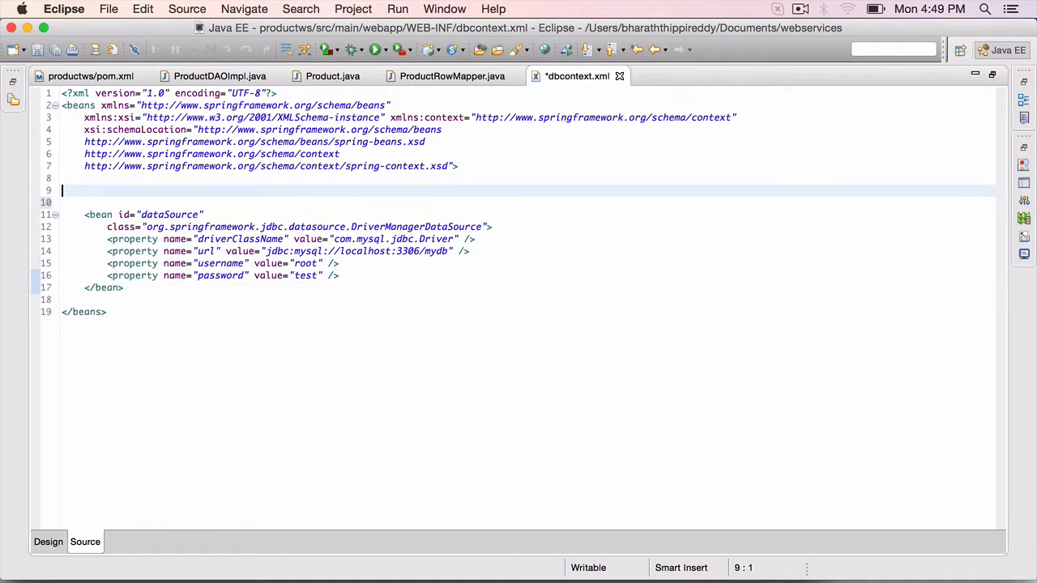
Step: Start a bean with id jdbcTemplate above dataSource, checking ProductDAOImpl.java for reference
{"action": "left_click", "coordinate": [85, 190]}
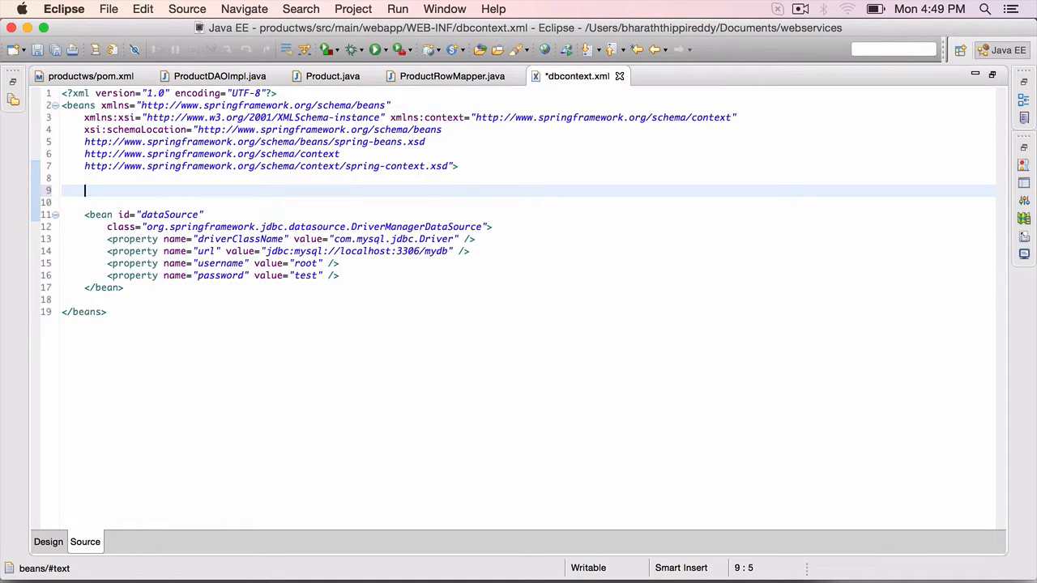
{"action": "type", "text": "<"}
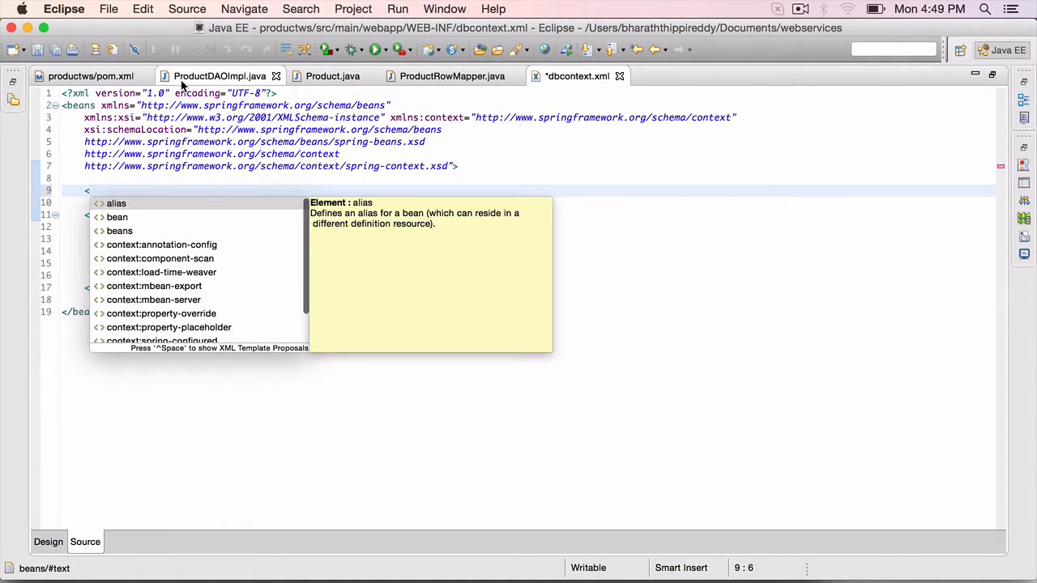
{"action": "left_click", "coordinate": [220, 76]}
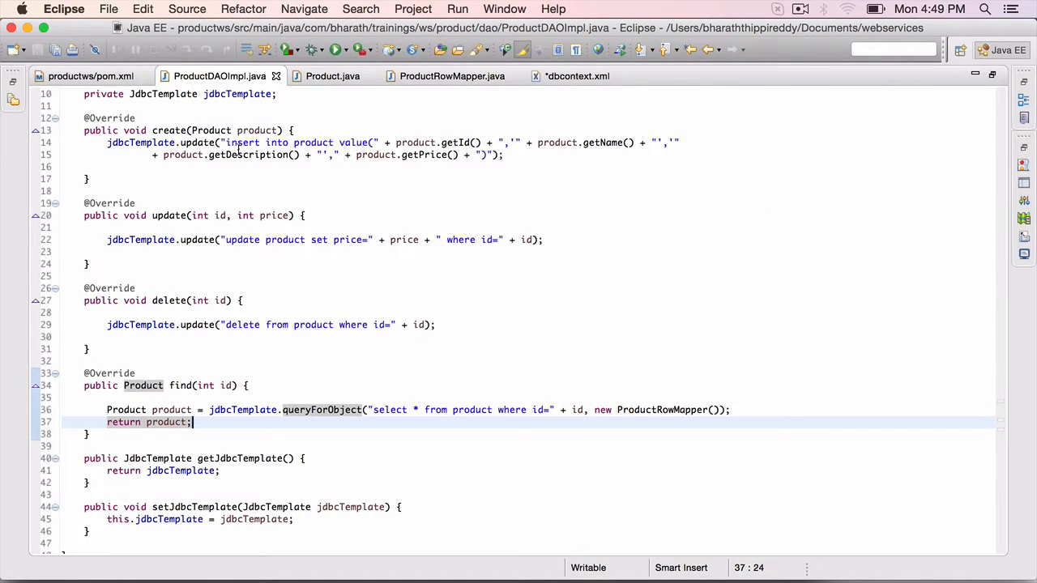
{"action": "scroll", "scroll_direction": "up", "scroll_amount": 3}
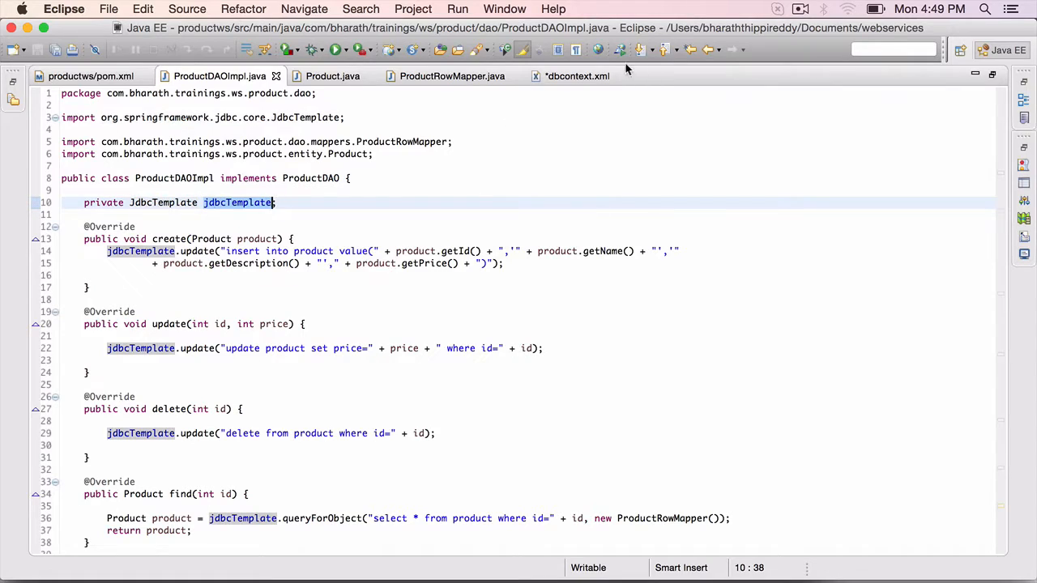
{"action": "left_click", "coordinate": [577, 76]}
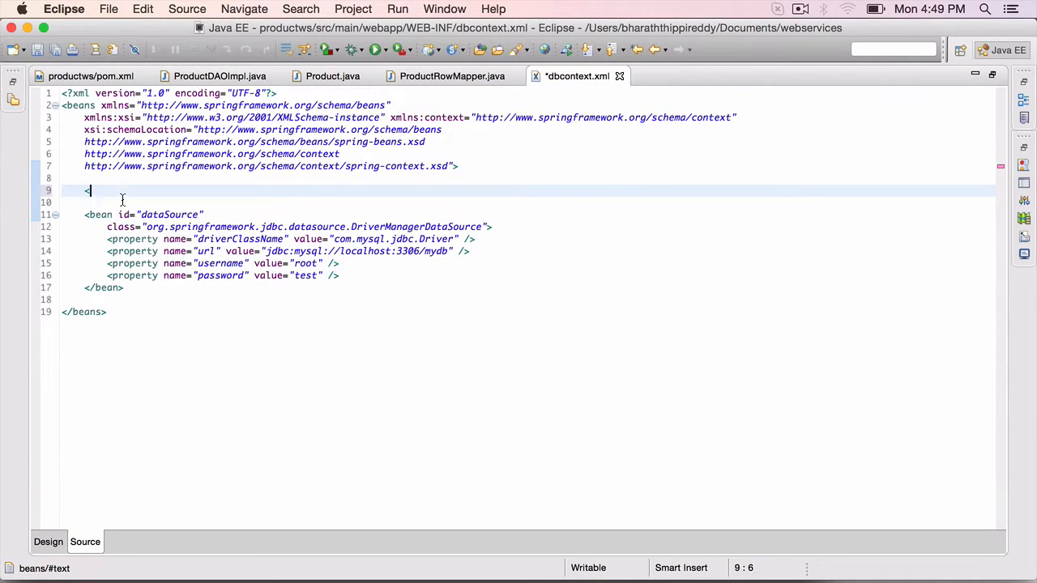
{"action": "type", "text": "bean"}
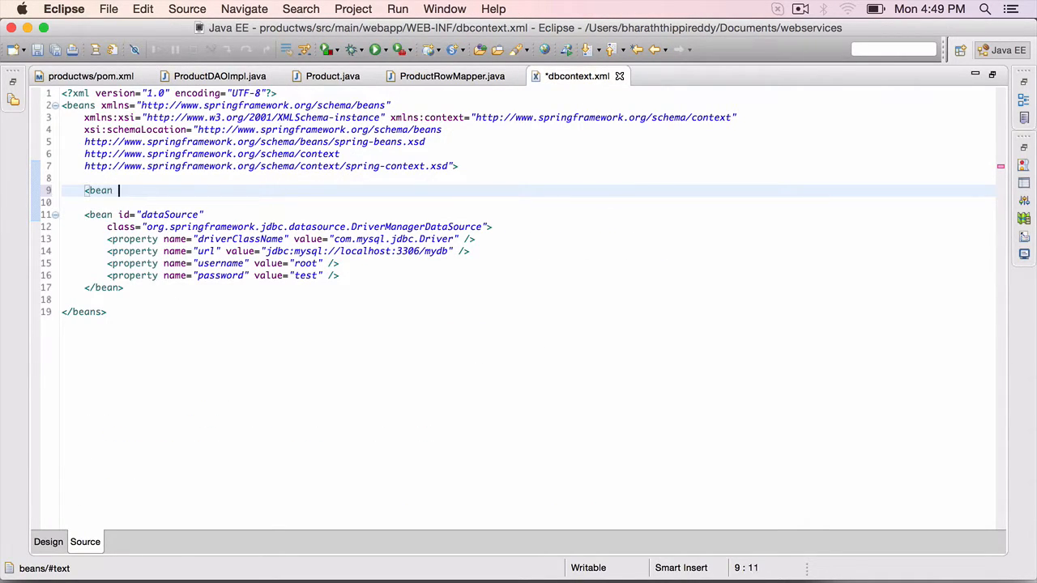
{"action": "type", "text": "id="}
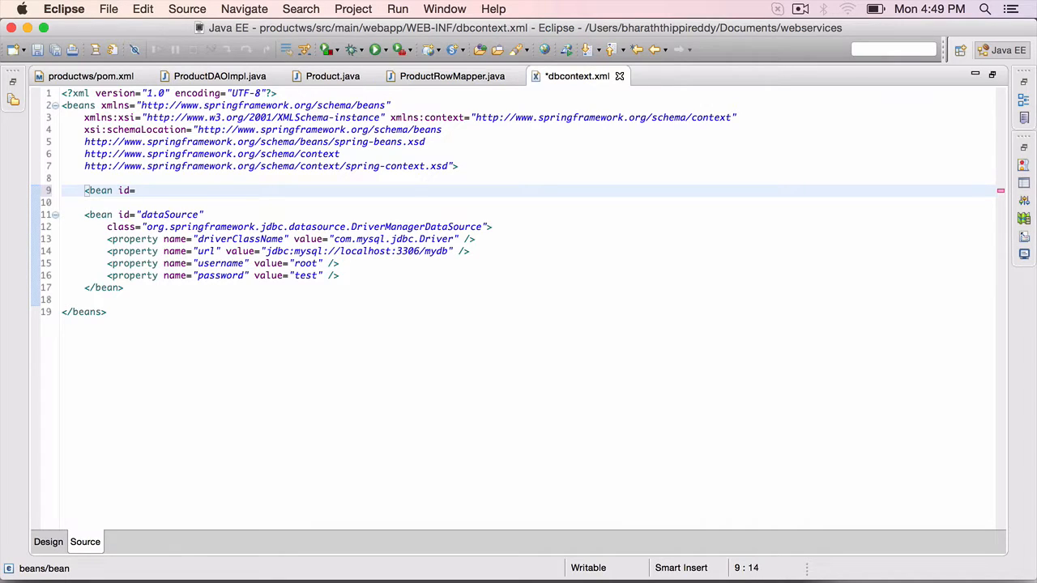
{"action": "type", "text": "jdbc\""}
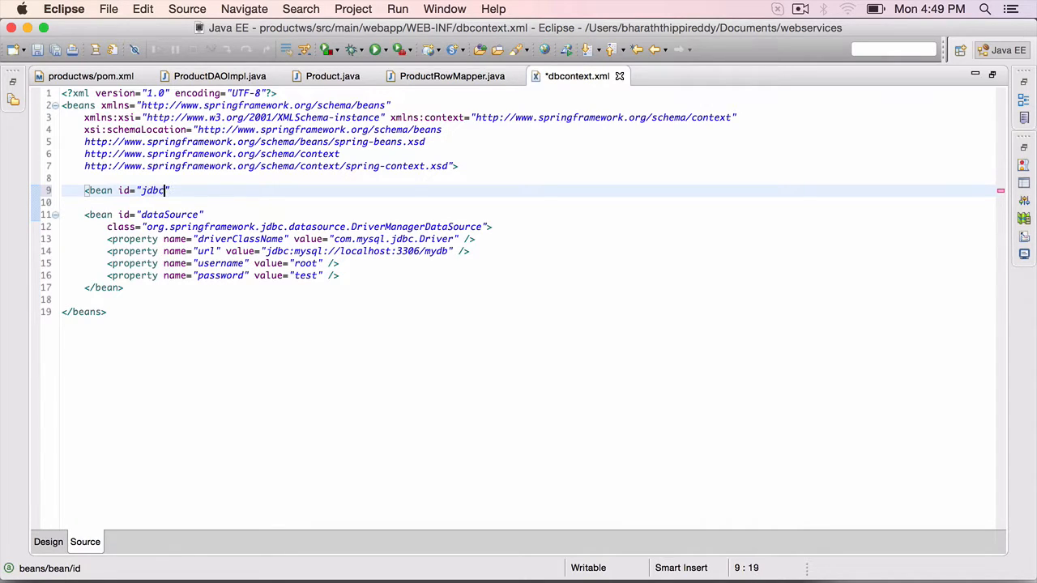
{"action": "type", "text": "Template"}
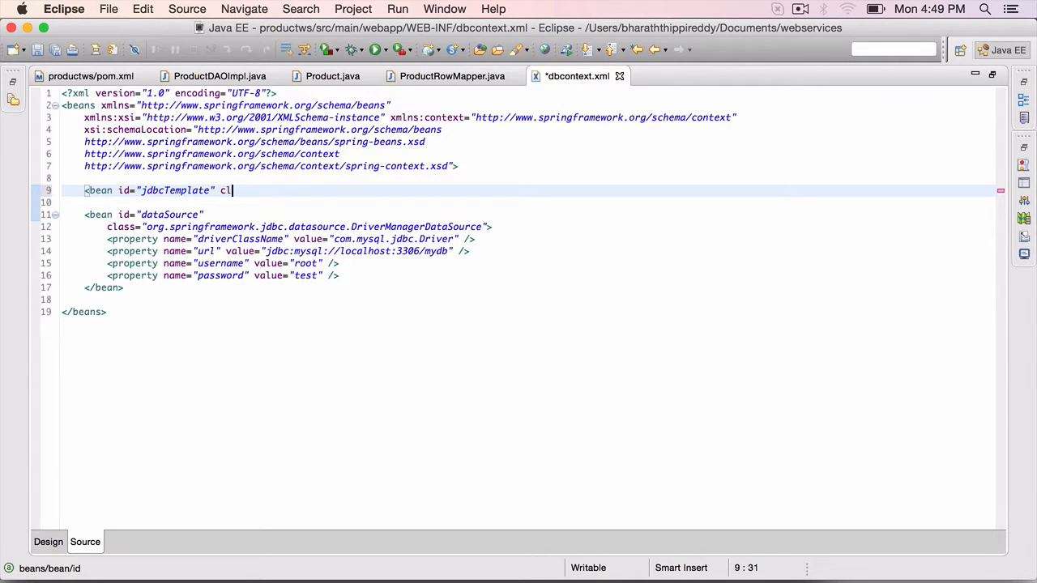
{"action": "type", "text": "ass=\"\""}
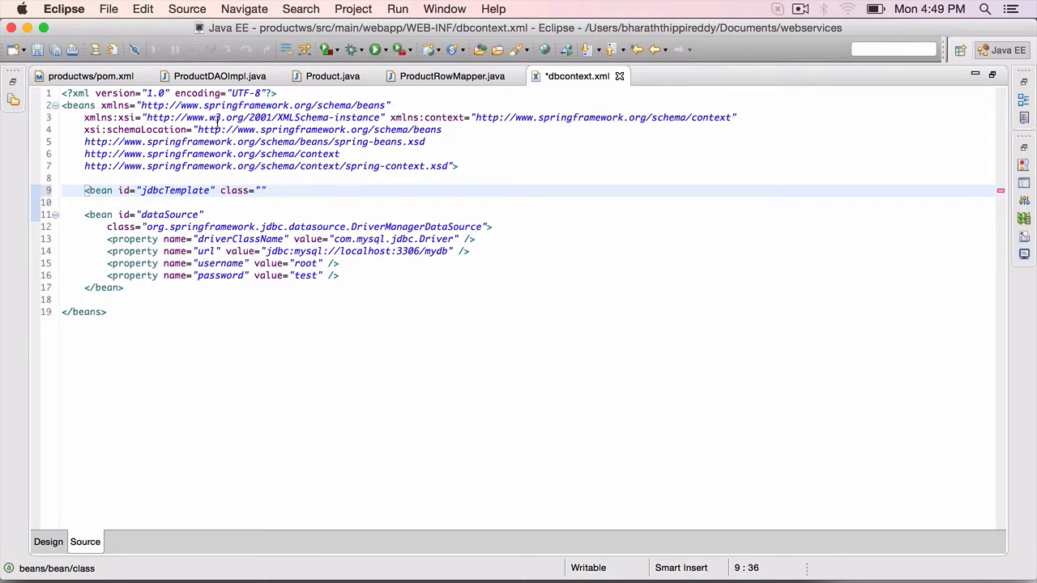
Step: Set its class to org.springframework.jdbc.core.JdbcTemplate and close the bean element
{"action": "left_click", "coordinate": [219, 76]}
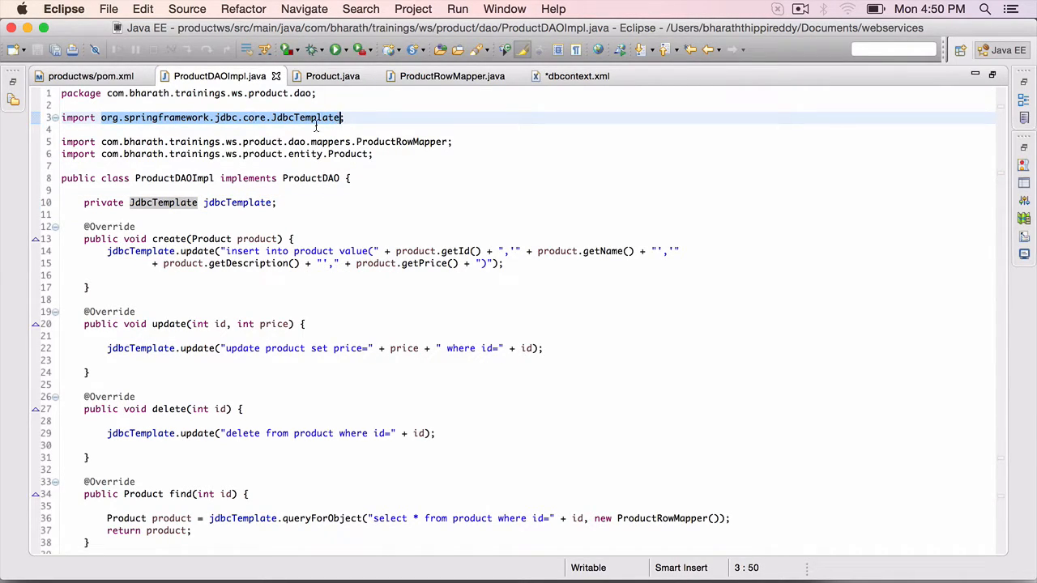
{"action": "left_click", "coordinate": [576, 76]}
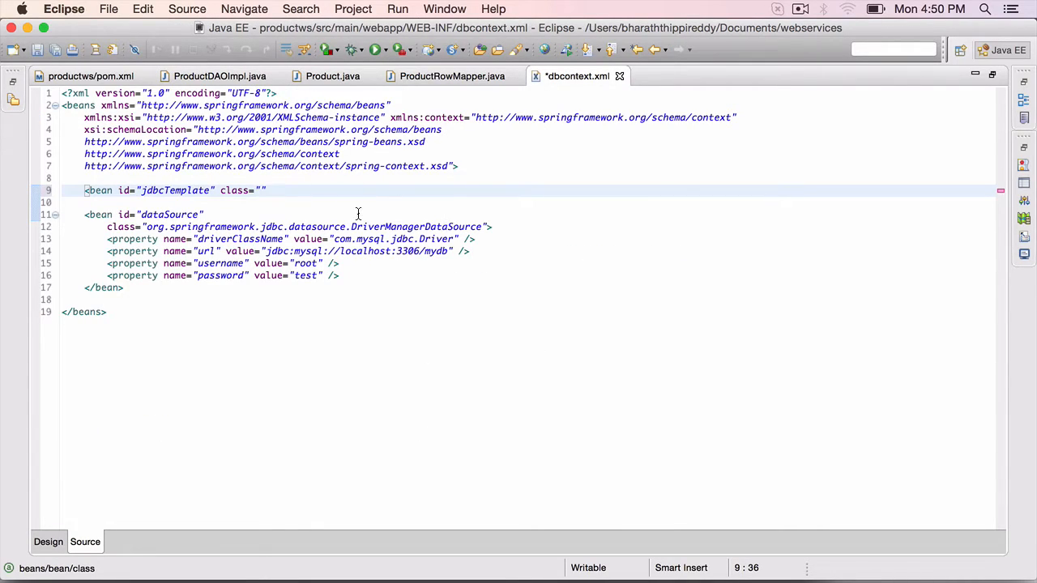
{"action": "type", "text": "org.springframework.jdbc.core.JdbcTemplate"}
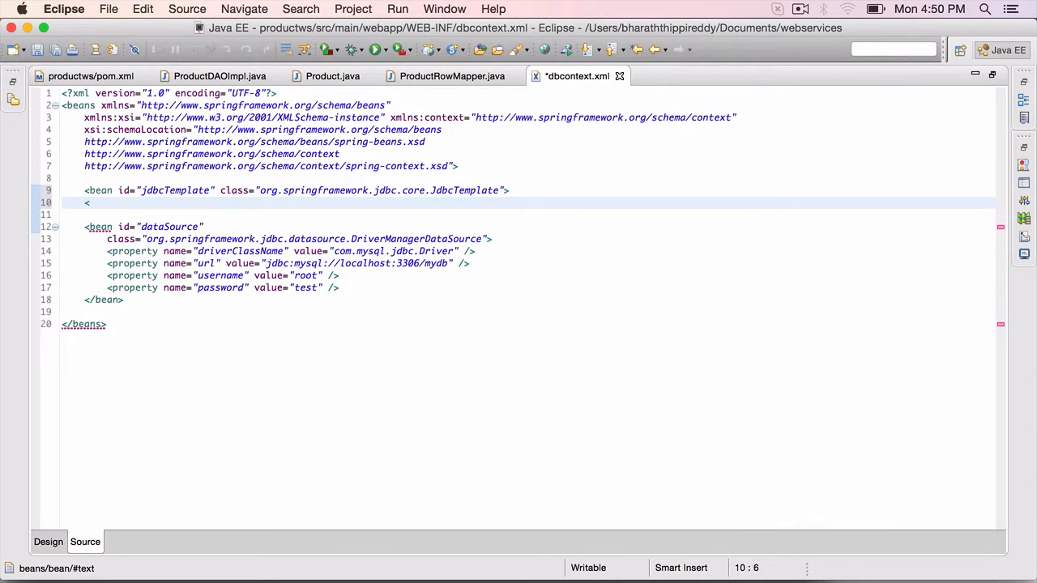
{"action": "type", "text": "/bean>"}
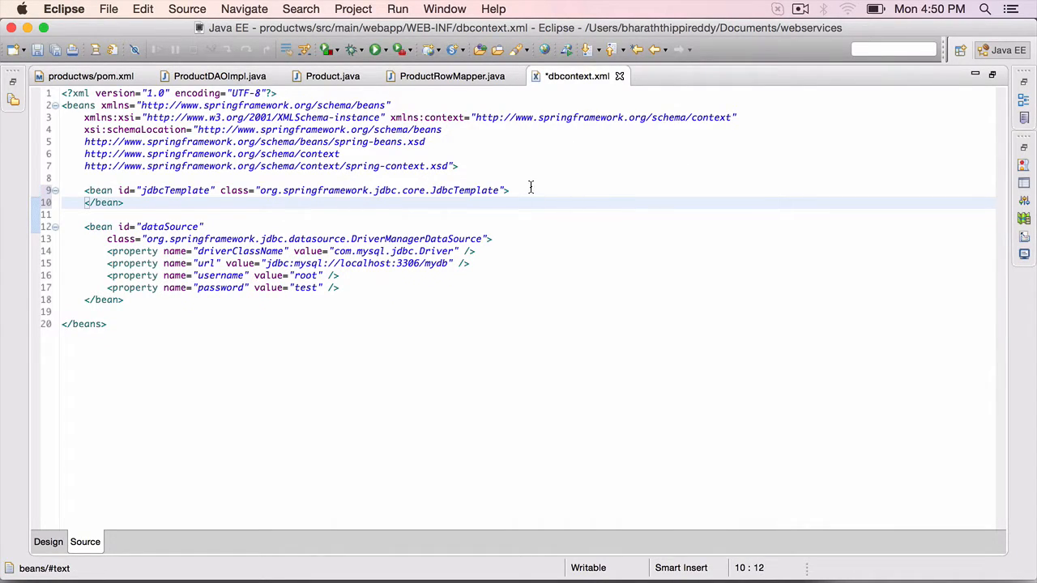
Step: Add a dataSource property with ref="dataSource" inside the jdbcTemplate bean
{"action": "type", "text": "<pr"}
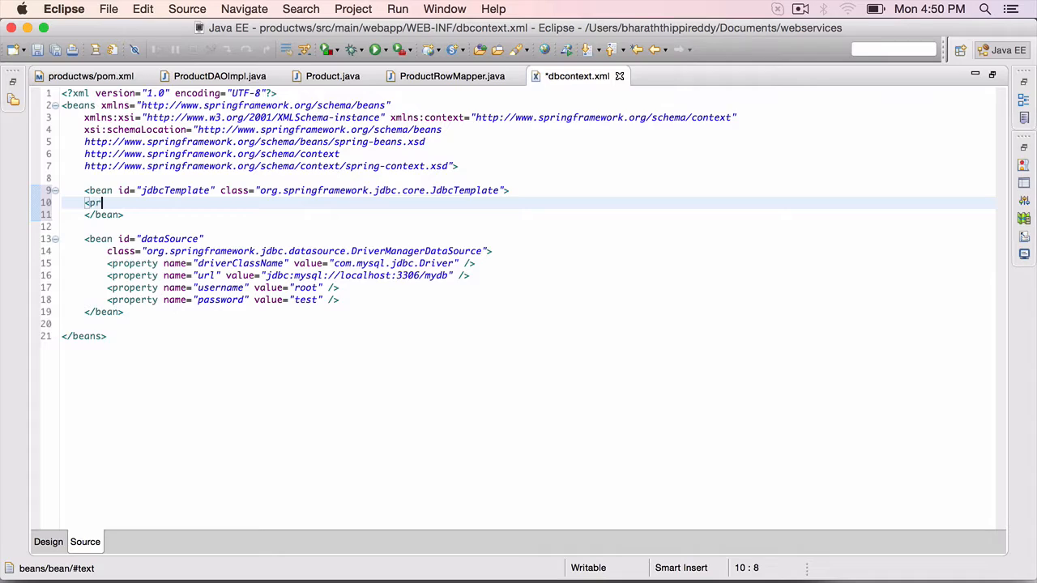
{"action": "type", "text": "operty name=\"d\"></property>"}
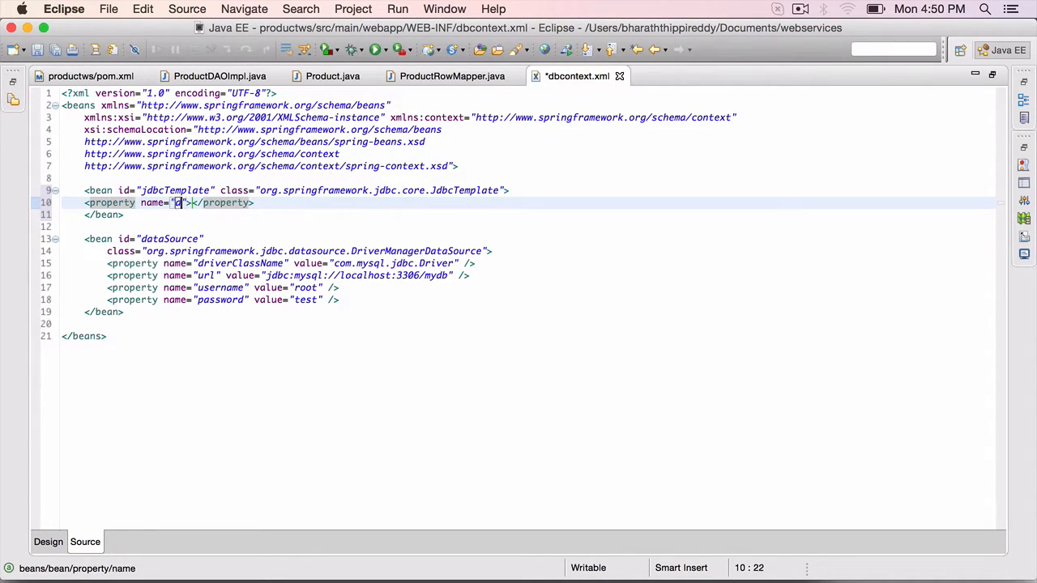
{"action": "type", "text": "dataSource"}
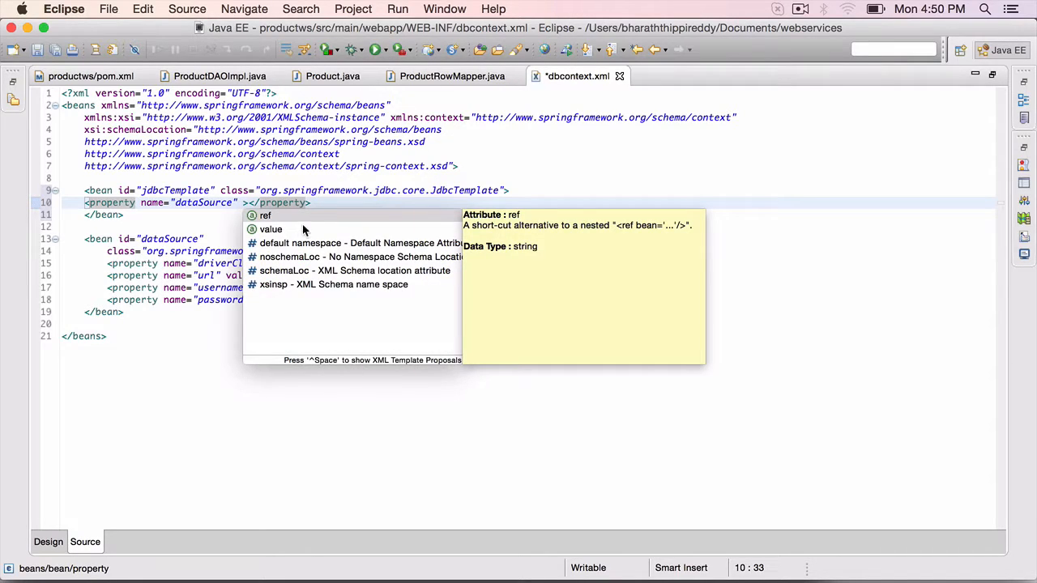
{"action": "mouse_move", "coordinate": [269, 223]}
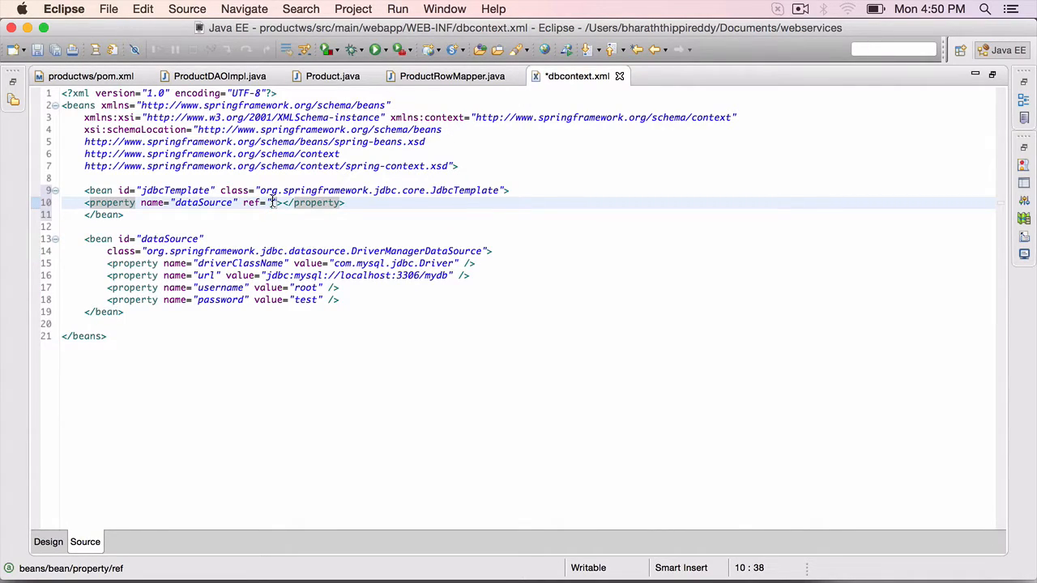
{"action": "type", "text": "dataSource"}
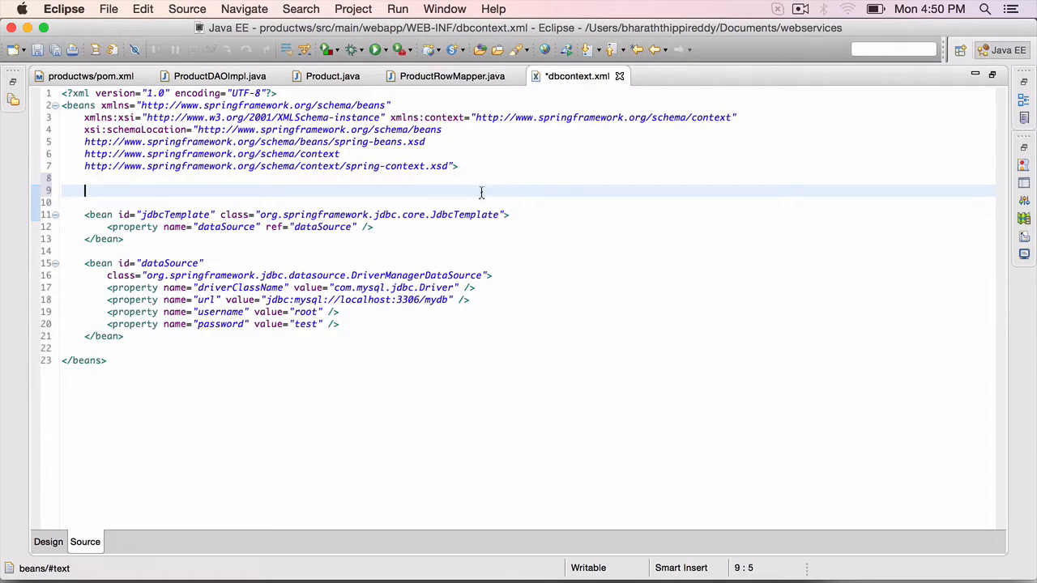
Step: Start a bean with id="productDao" at the top of beans, after checking ProductDAOImpl.java
{"action": "left_click", "coordinate": [219, 76]}
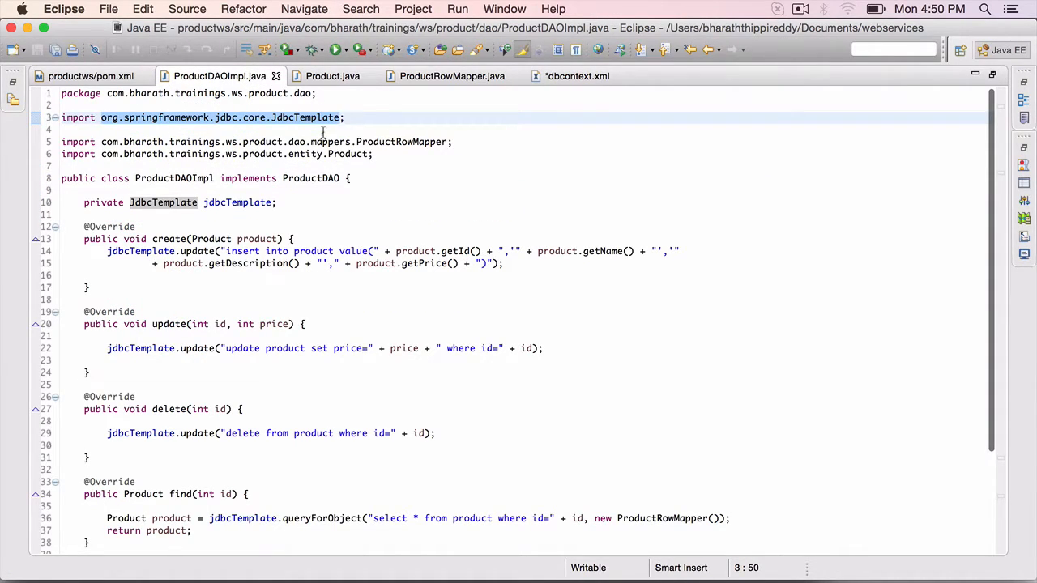
{"action": "left_click", "coordinate": [576, 76]}
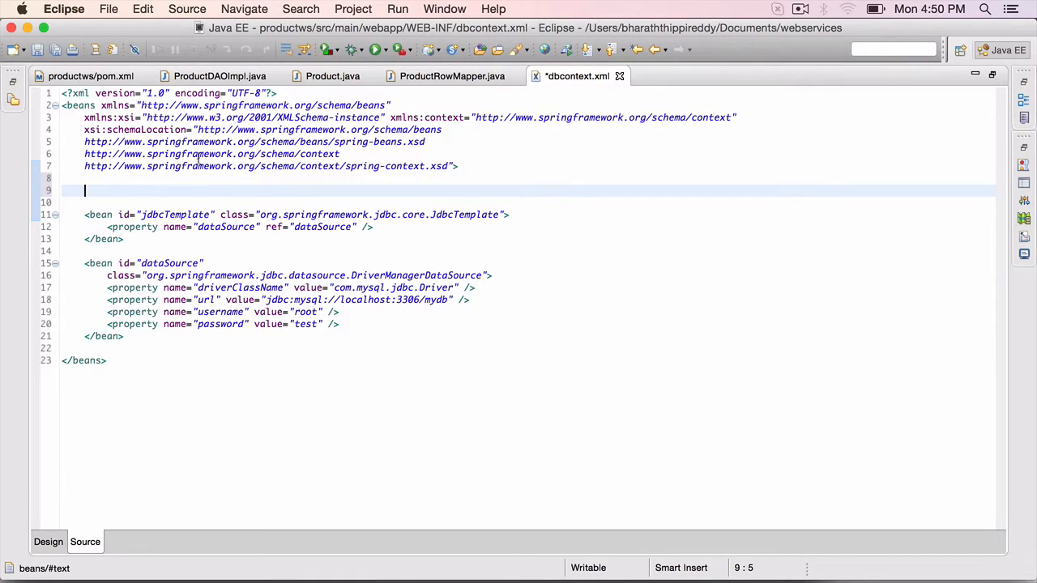
{"action": "mouse_move", "coordinate": [205, 84]}
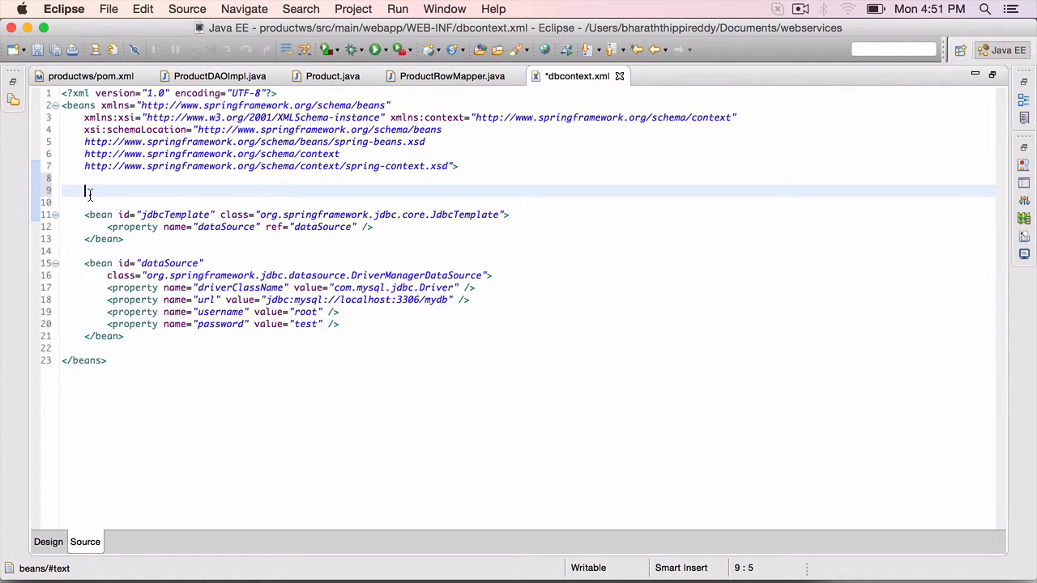
{"action": "type", "text": "<bean"}
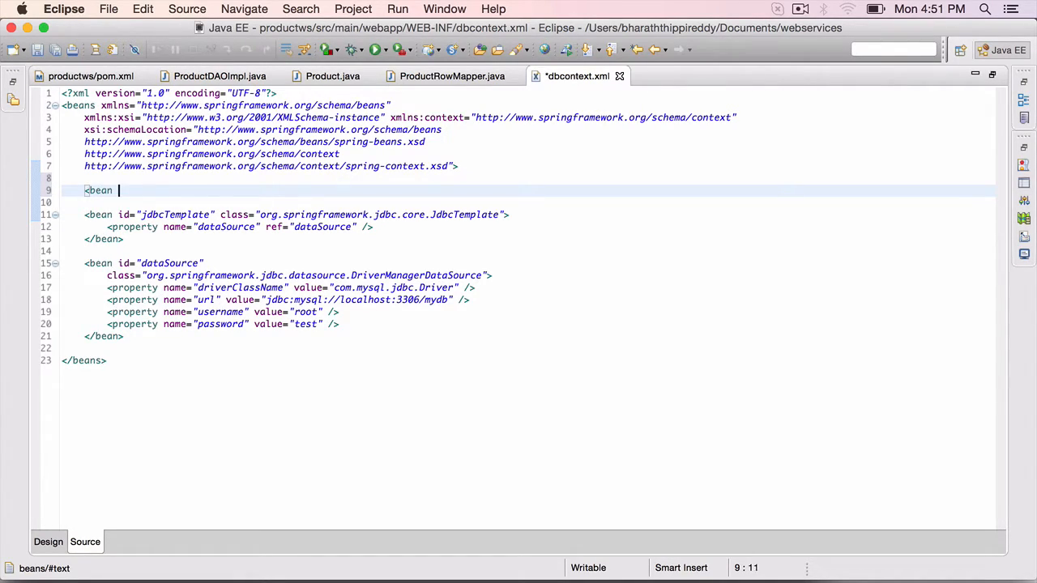
{"action": "type", "text": "id"}
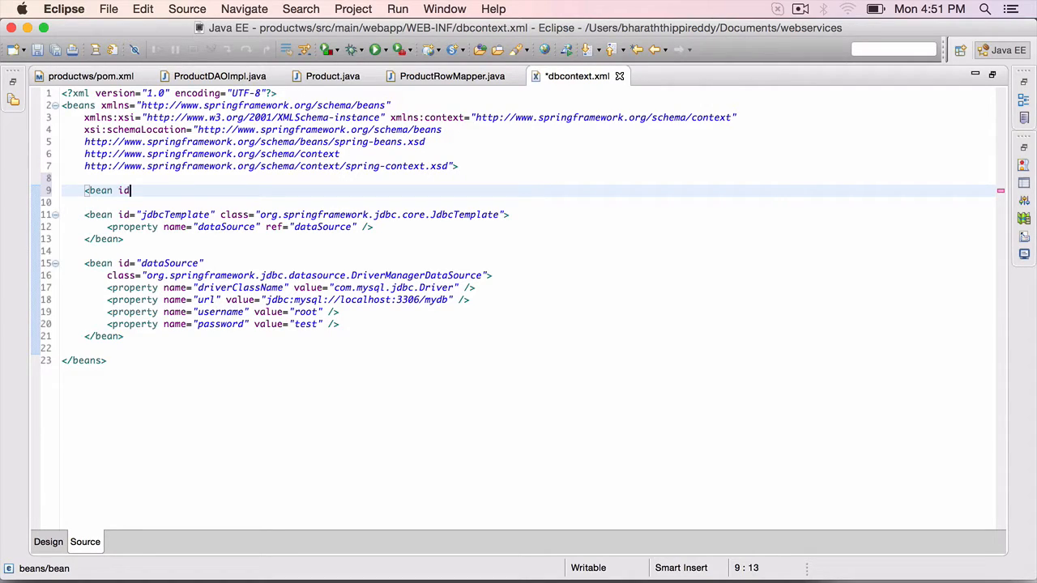
{"action": "type", "text": "=\""}
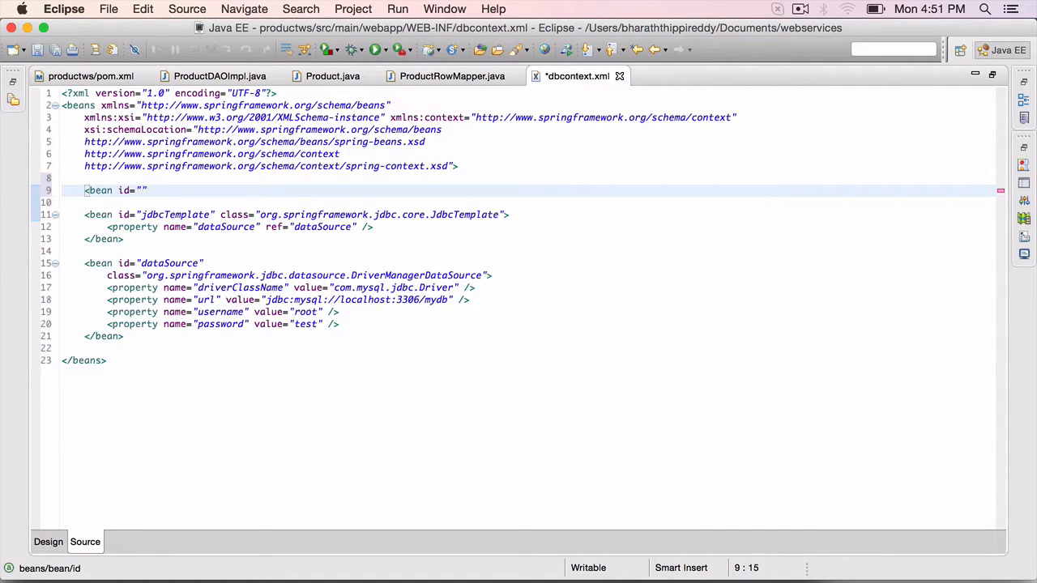
{"action": "type", "text": "productDao"}
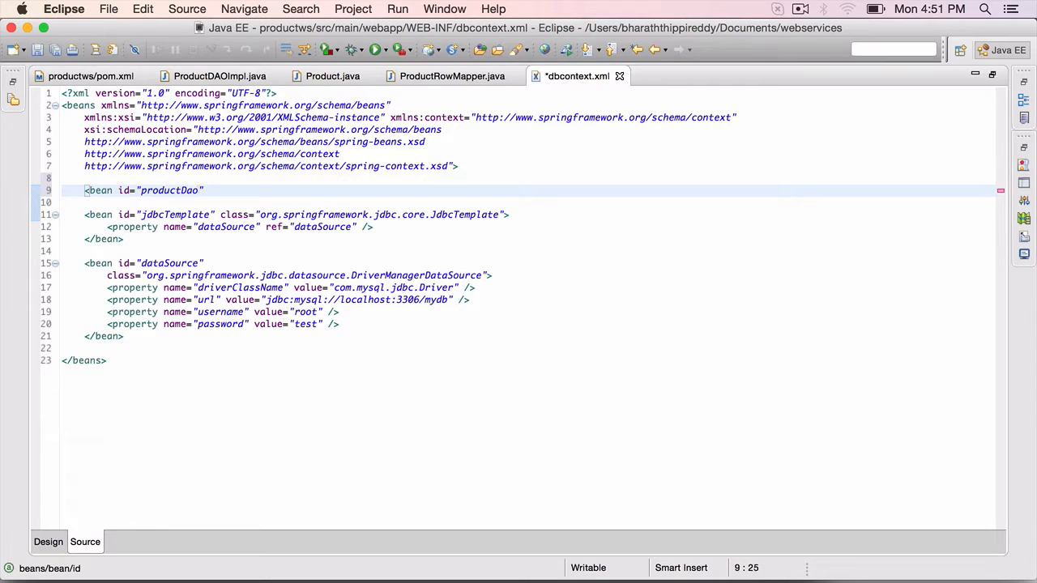
{"action": "type", "text": "cla"}
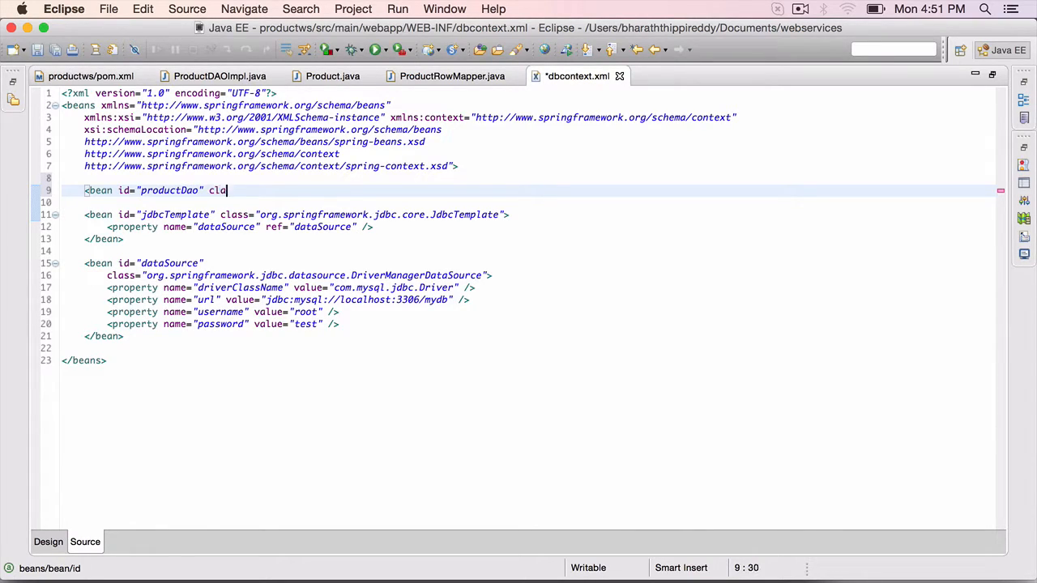
{"action": "type", "text": "ss=\"\""}
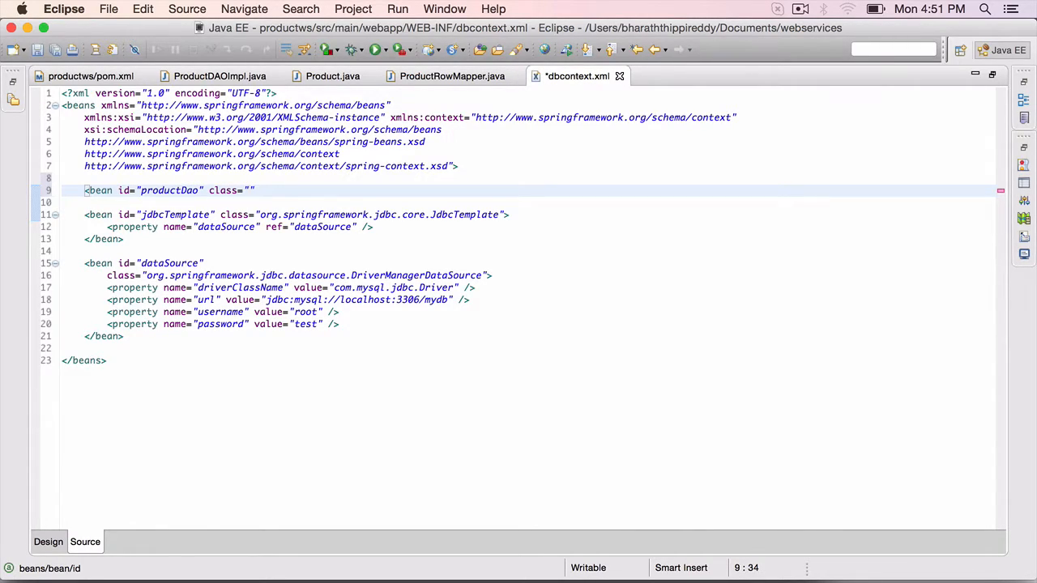
Step: Set its class to com.bharath.trainings.ws.product.dao.ProductDAOImpl and close the bean
{"action": "left_click", "coordinate": [219, 76]}
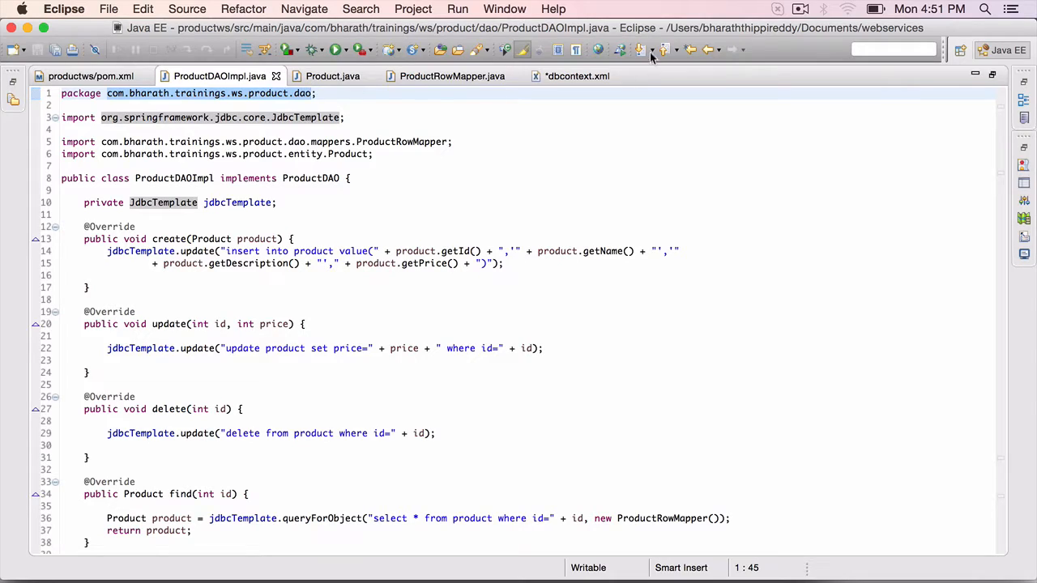
{"action": "left_click", "coordinate": [577, 77]}
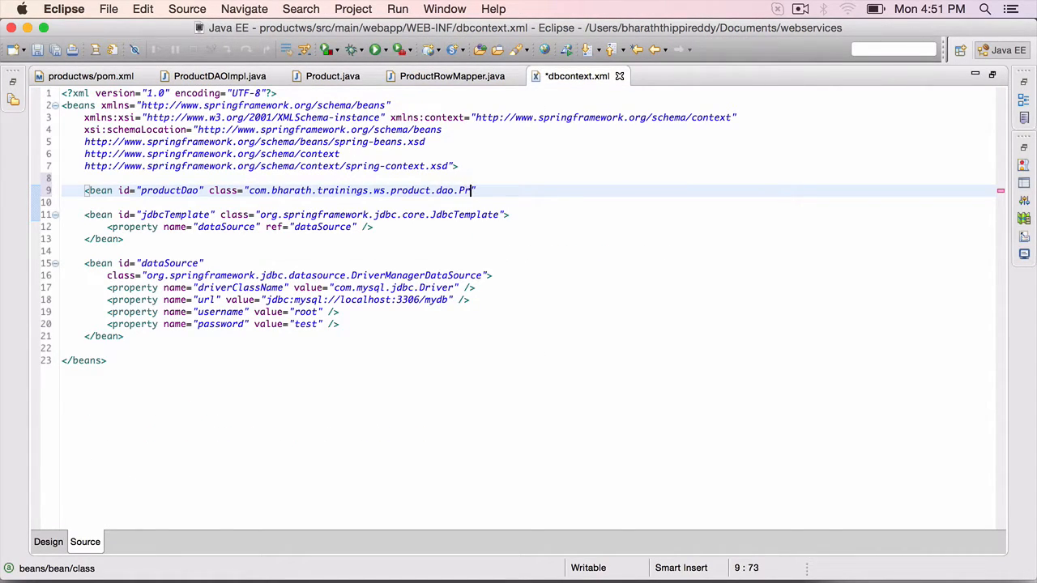
{"action": "type", "text": "oductDAO"}
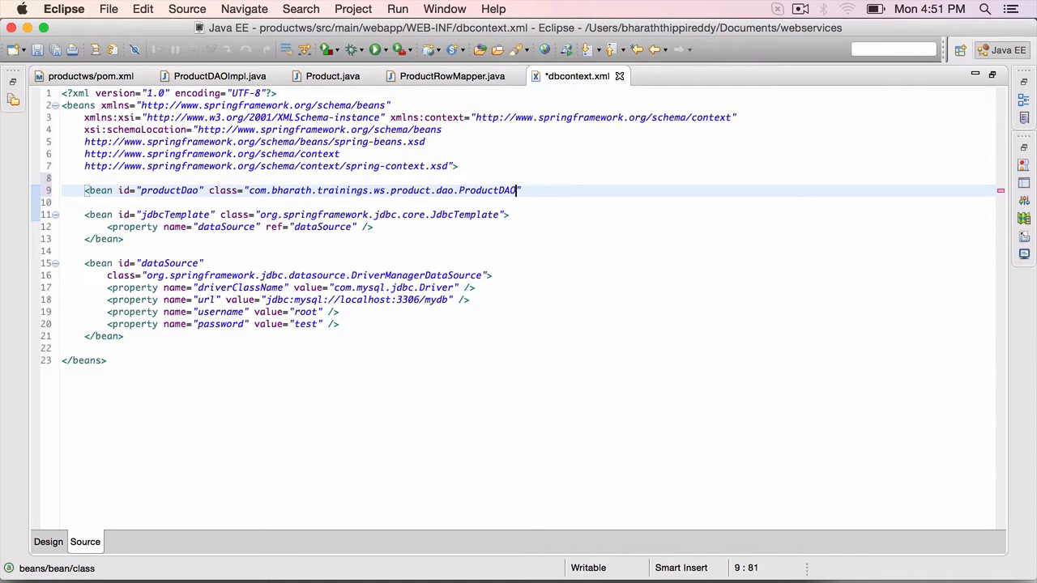
{"action": "type", "text": "Impl"}
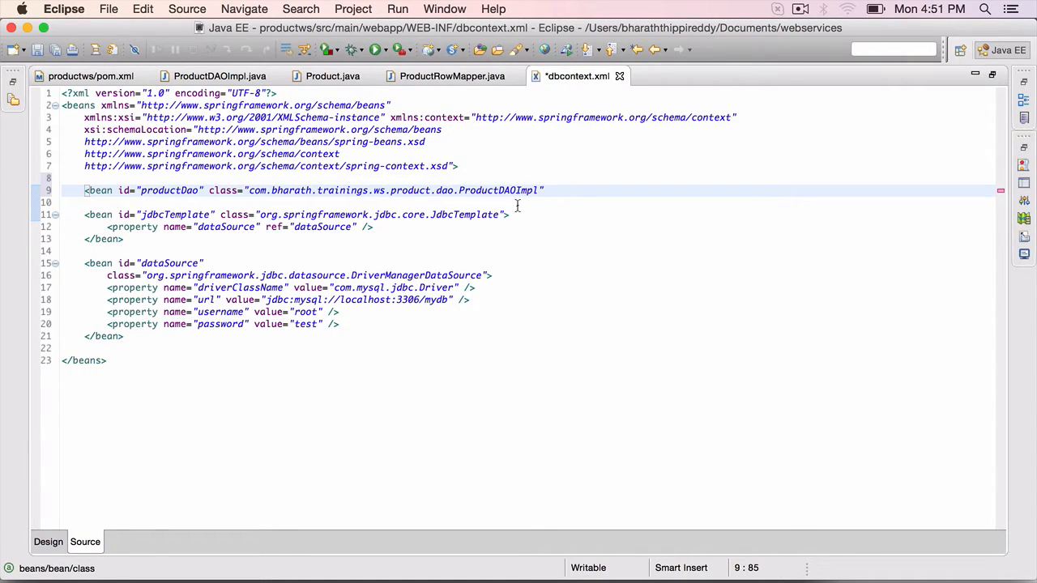
{"action": "type", "text": "></bean>"}
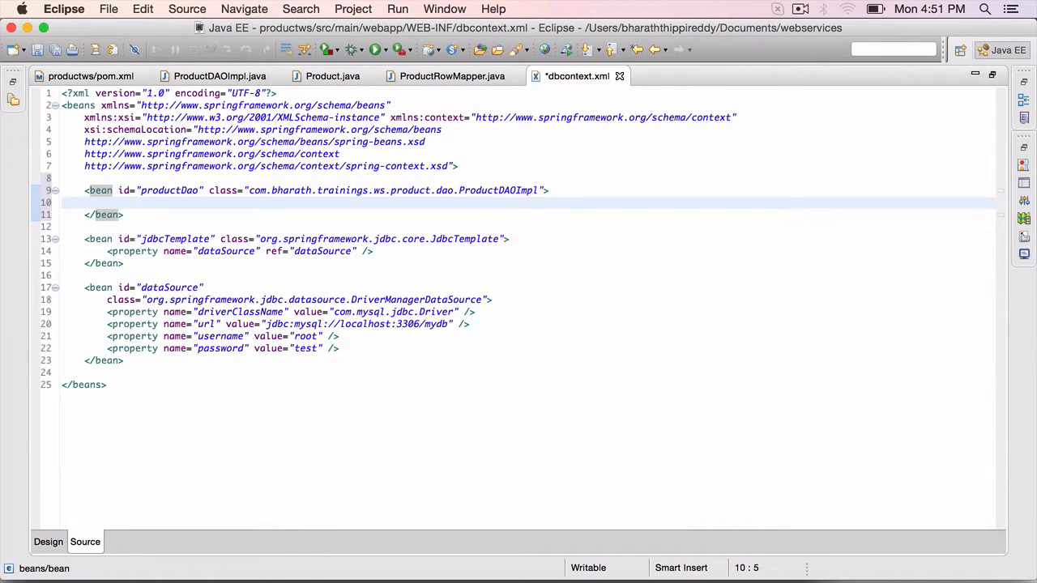
Step: Add a jdbcTemplate property with ref="jdbcTemplate" inside the productDao bean
{"action": "type", "text": "<property name=\"\"></property>"}
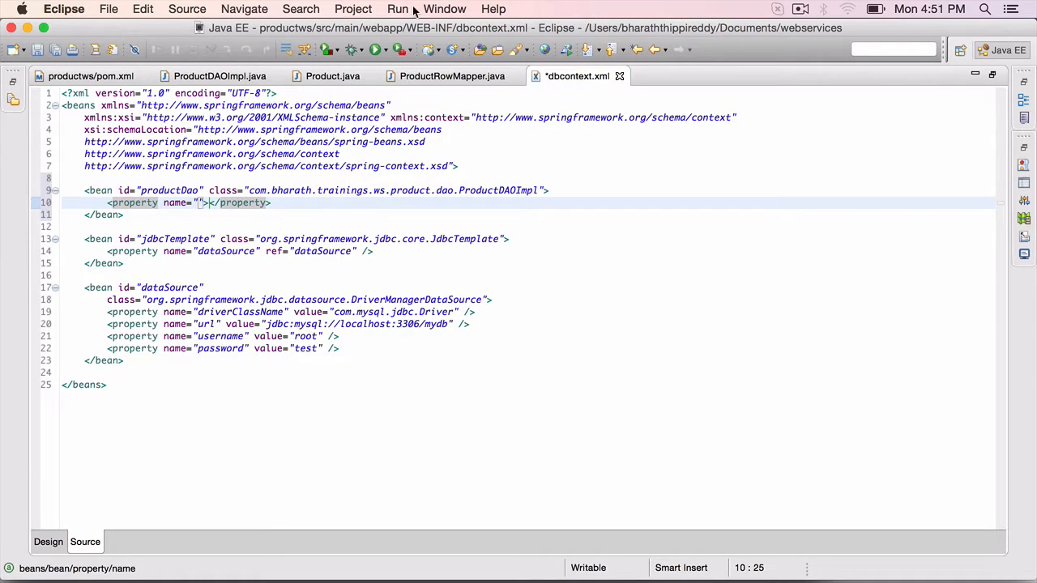
{"action": "left_click", "coordinate": [219, 76]}
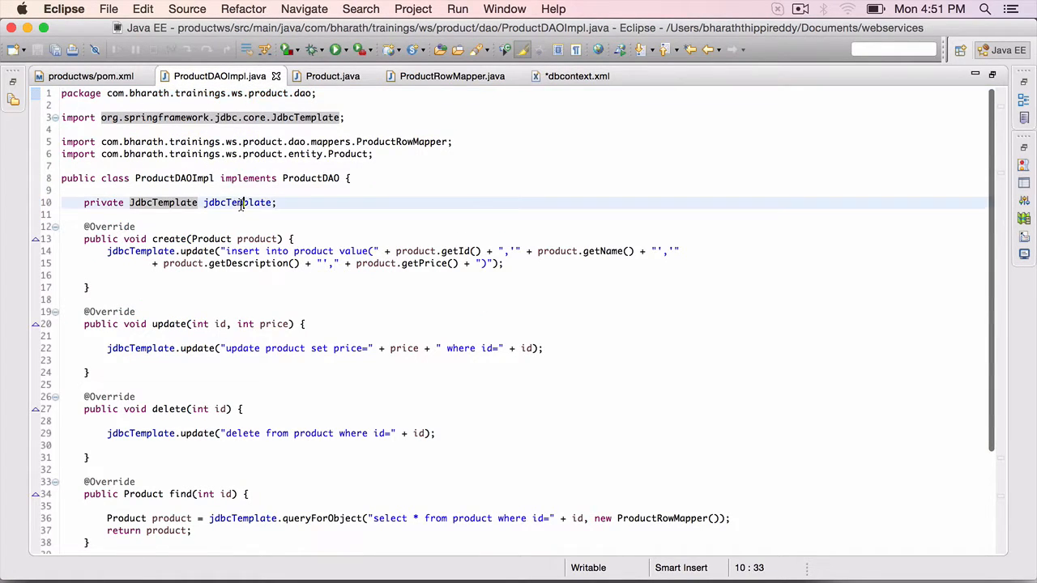
{"action": "left_click", "coordinate": [576, 76]}
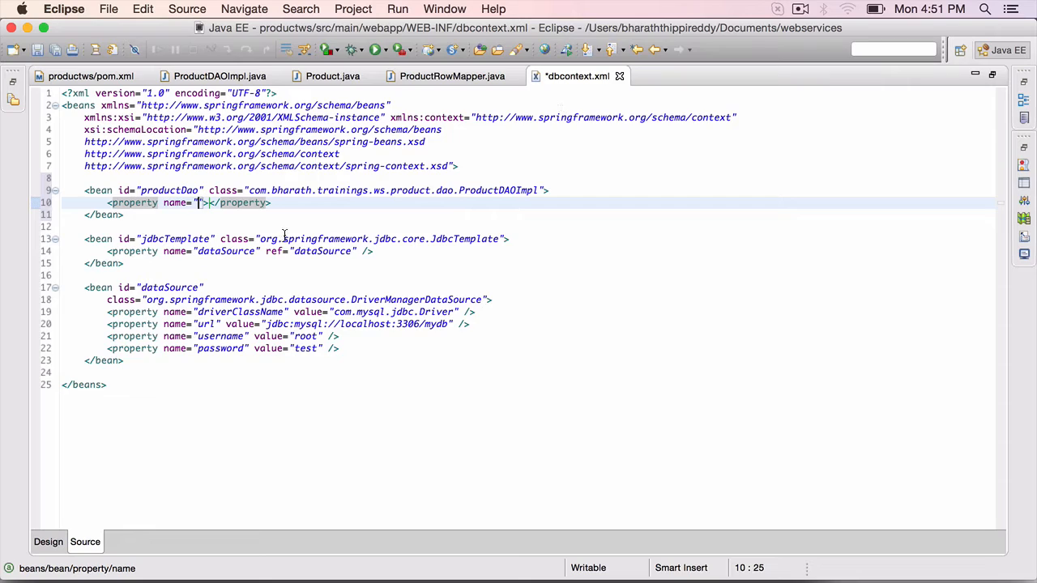
{"action": "type", "text": "jdbcTemplate\" ref="}
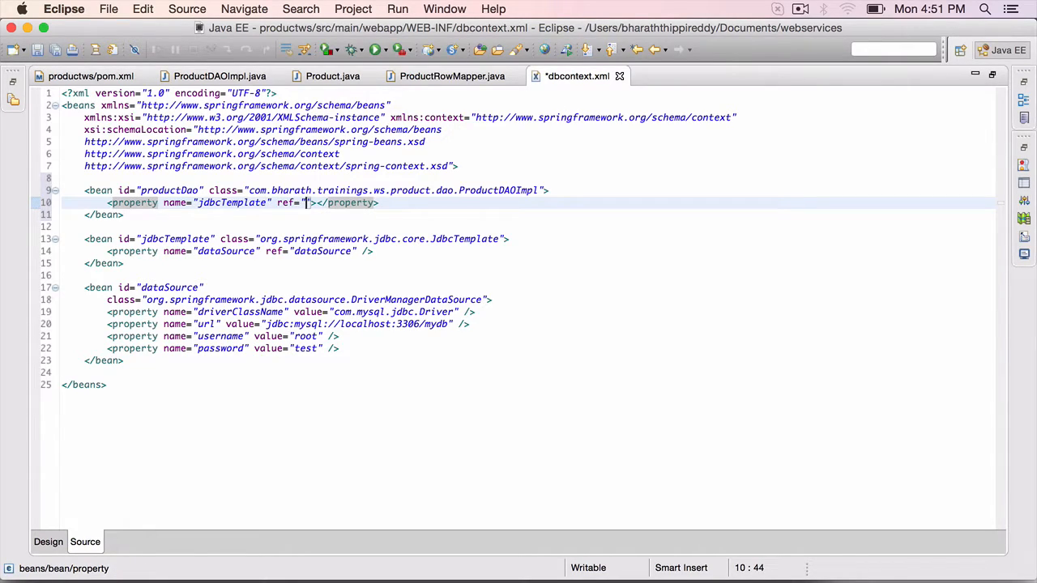
{"action": "double_click", "coordinate": [175, 239]}
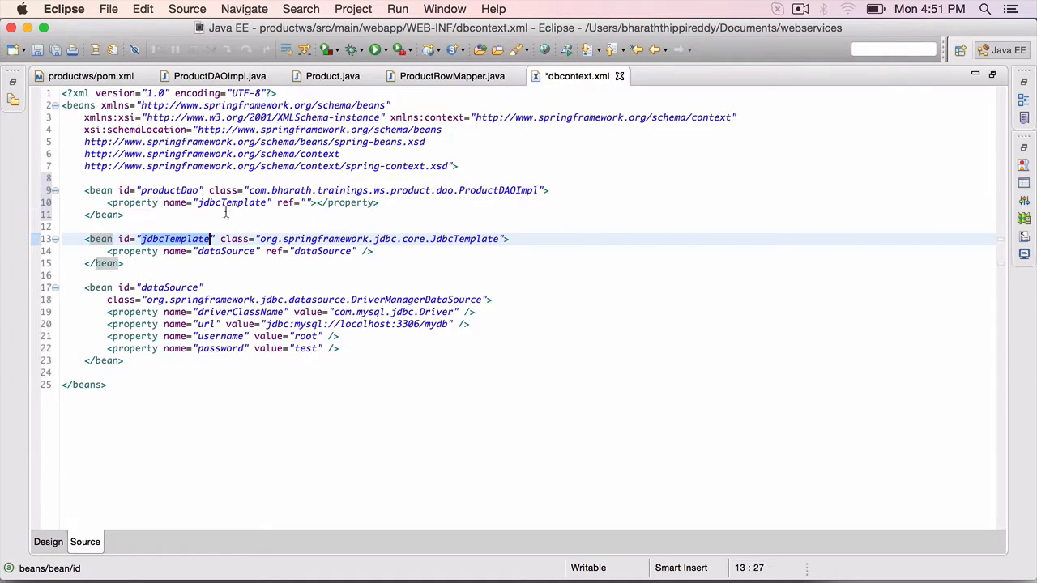
{"action": "type", "text": "jdbcTemplate"}
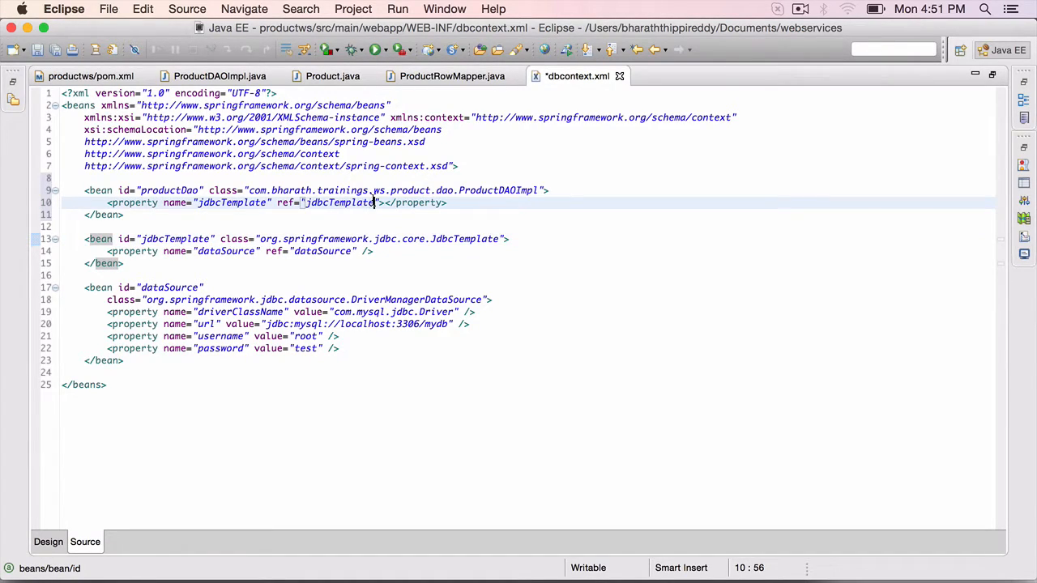